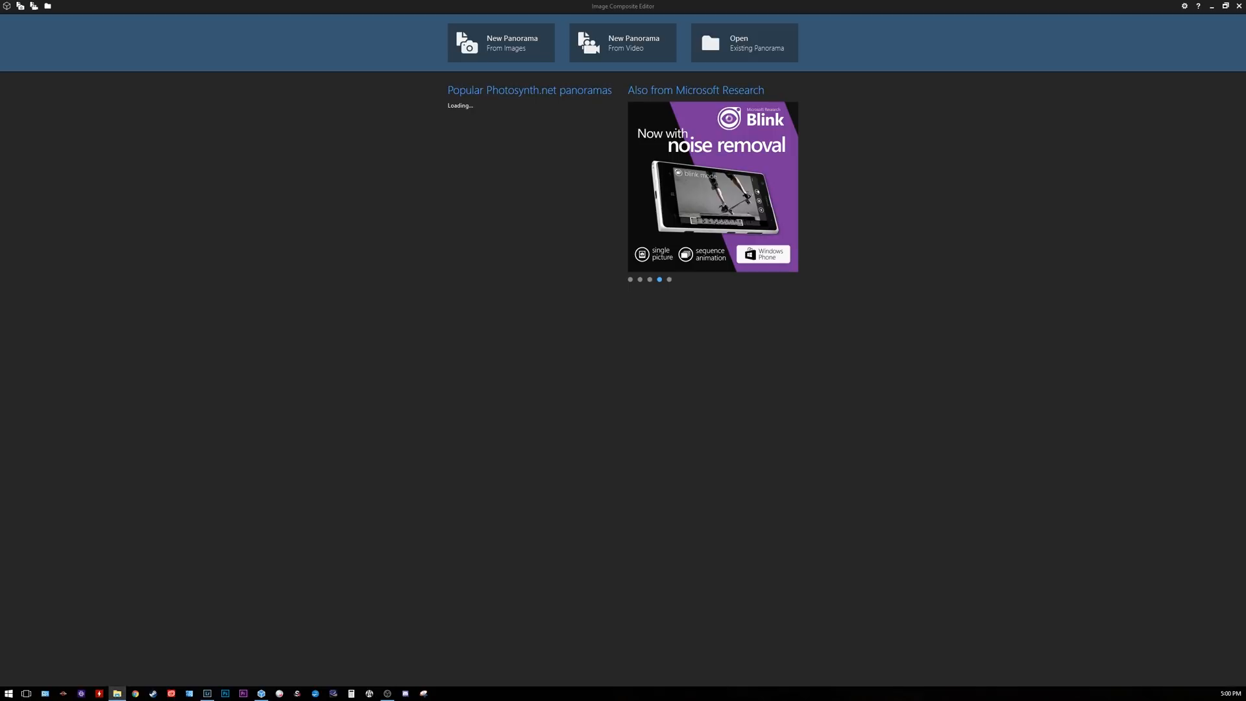
Begin a New Panorama From Images and bring in the 24 night-time dune TIFFs.
click(501, 41)
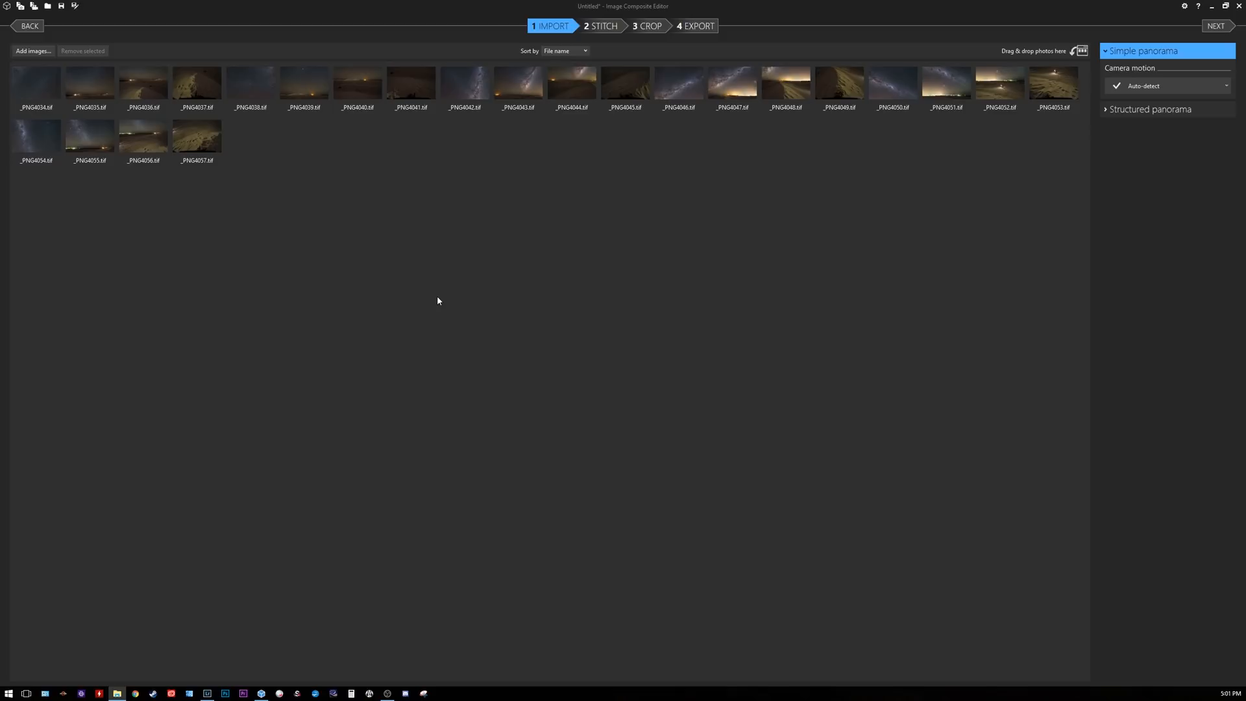
mouse_move(605, 261)
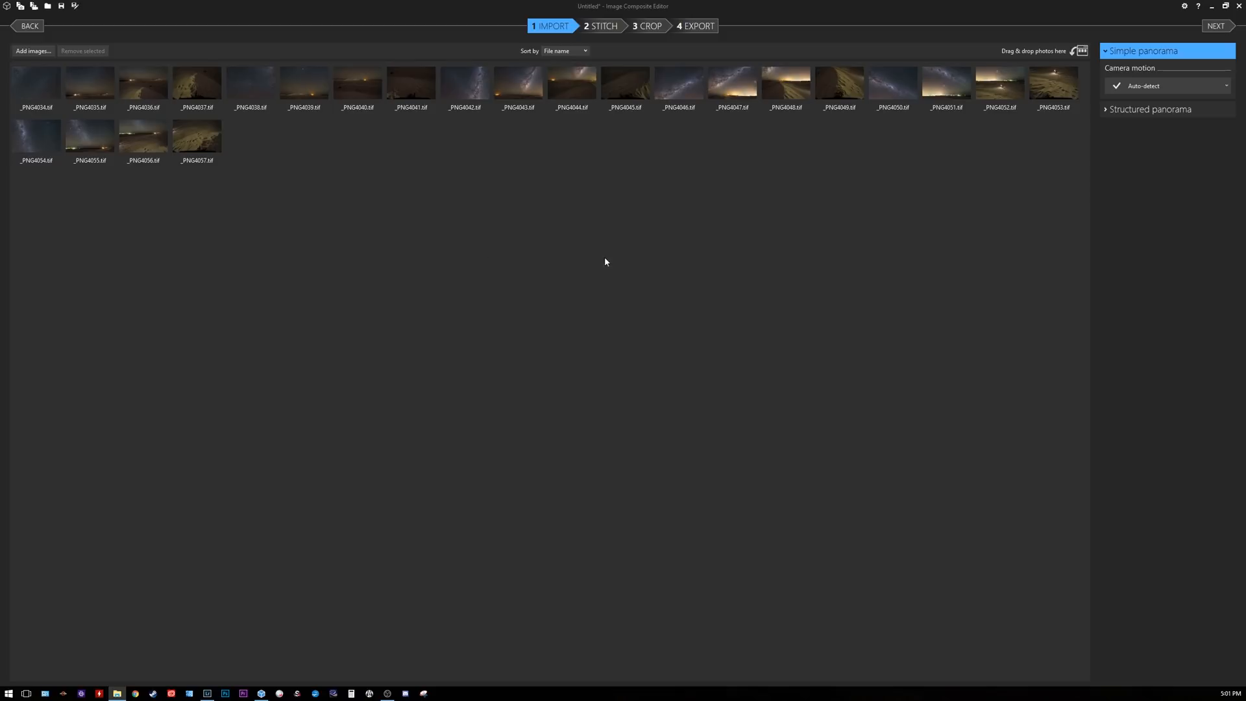
mouse_move(1209, 38)
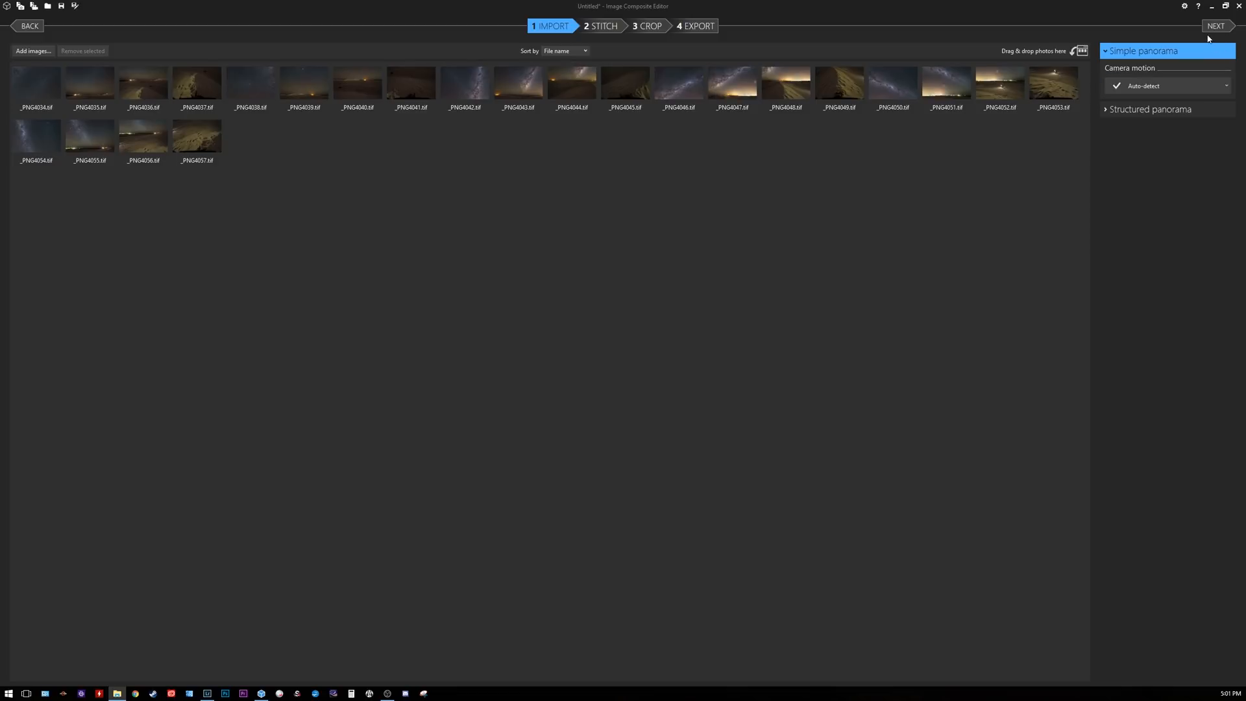
Advance to the Stitch step so ICE builds the 360° Milky Way dune panorama.
click(1215, 26)
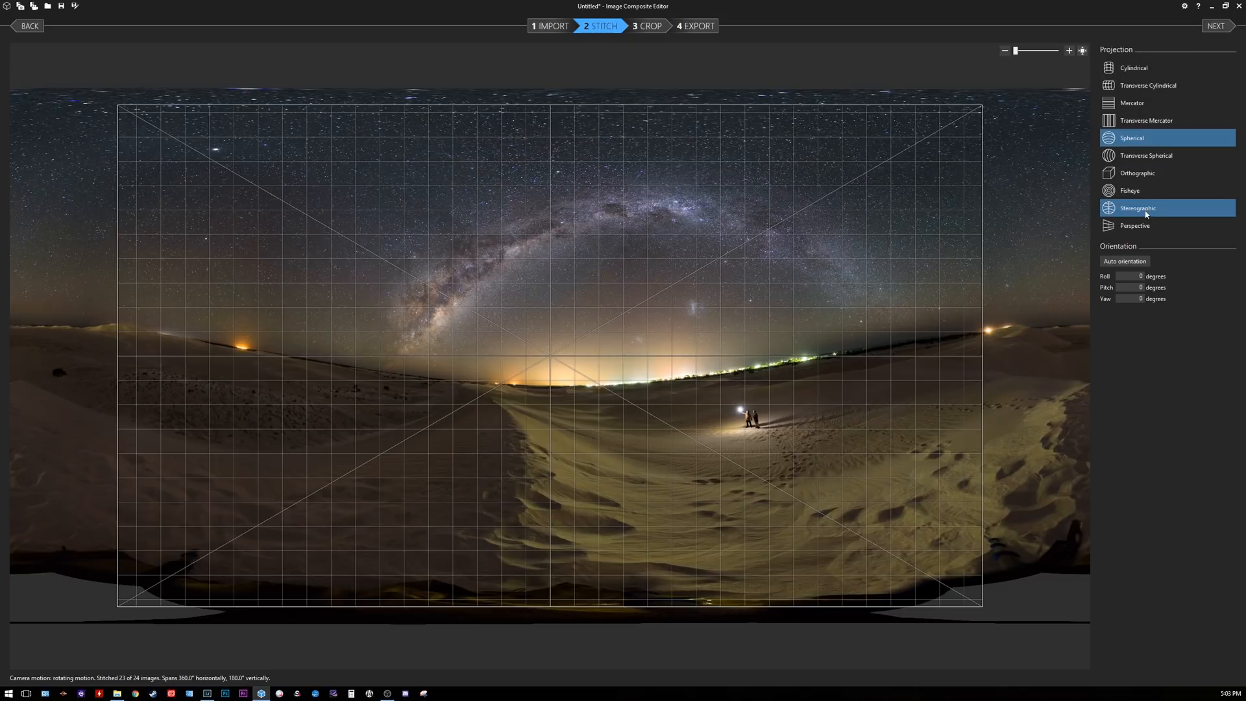
Change the panorama's projection from spherical to stereographic.
click(1139, 208)
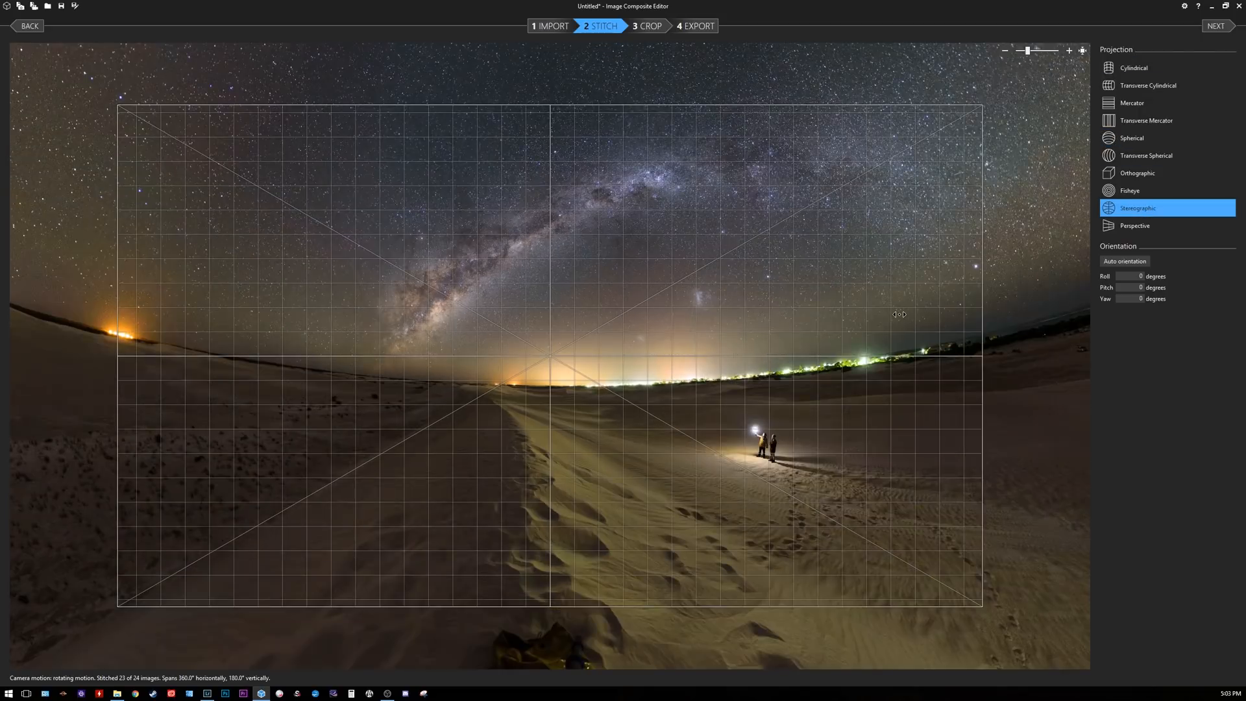
mouse_move(404, 226)
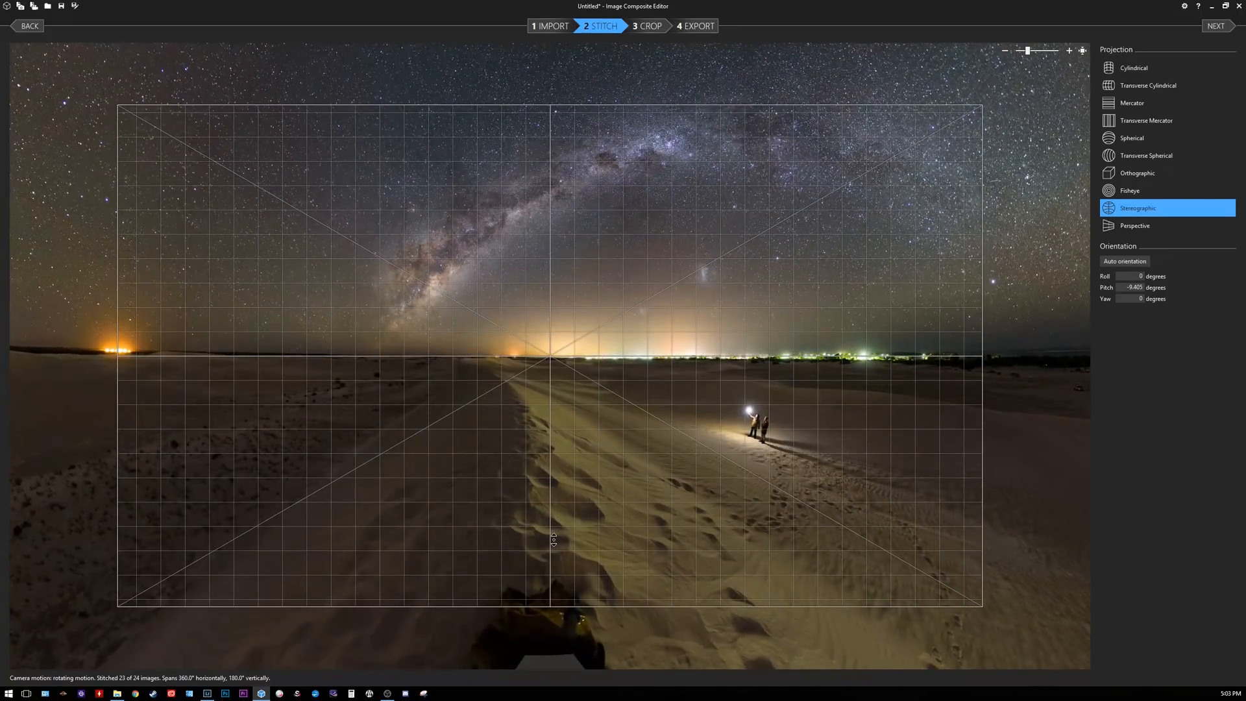
mouse_move(793, 387)
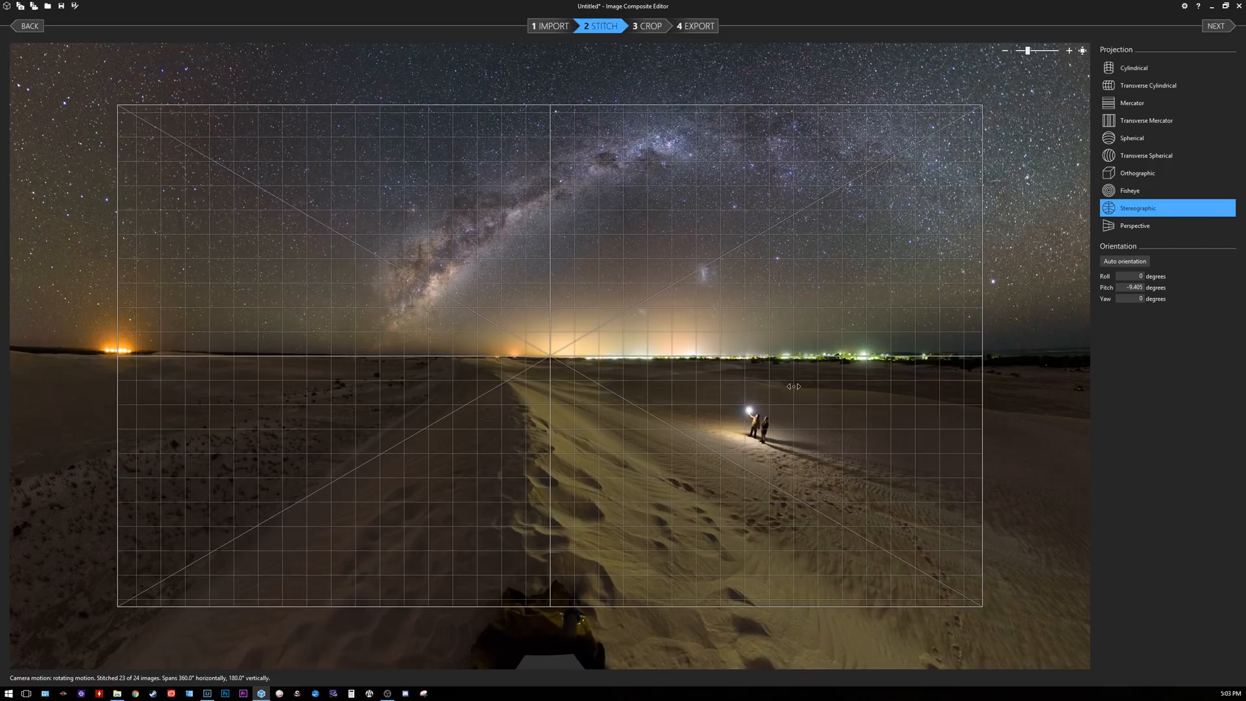
mouse_move(971, 355)
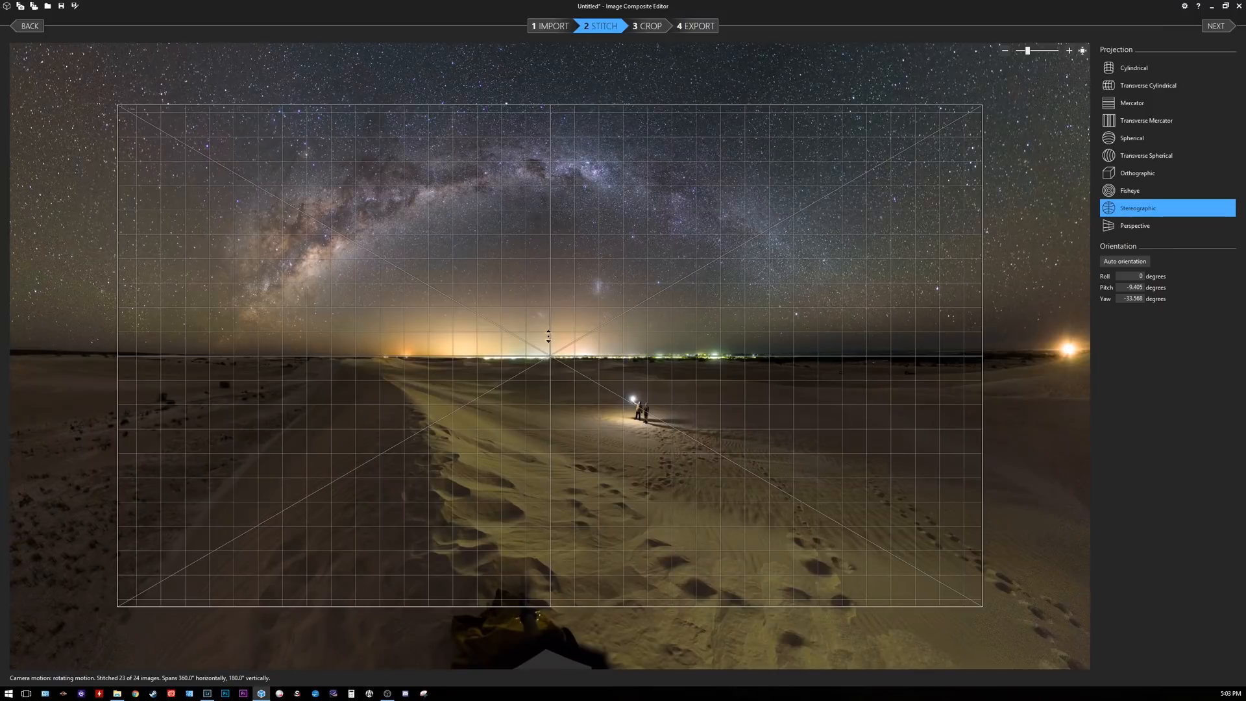
mouse_move(832, 331)
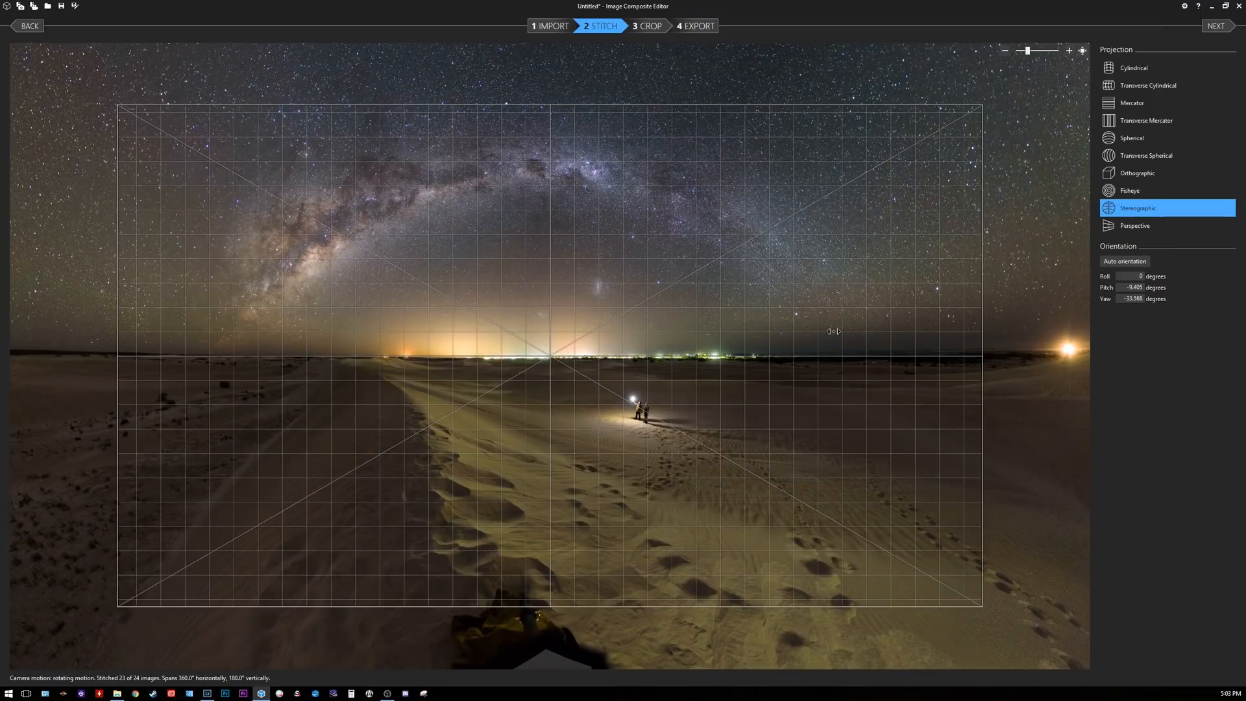
mouse_move(678, 415)
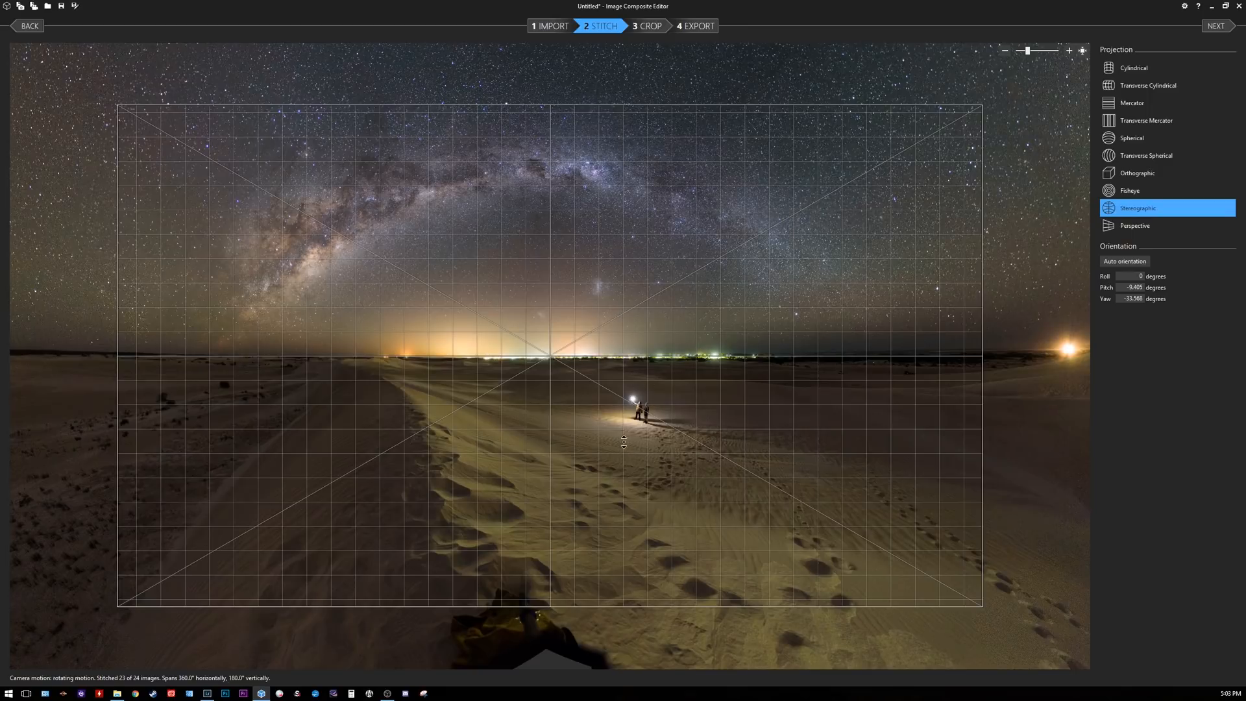
mouse_move(593, 331)
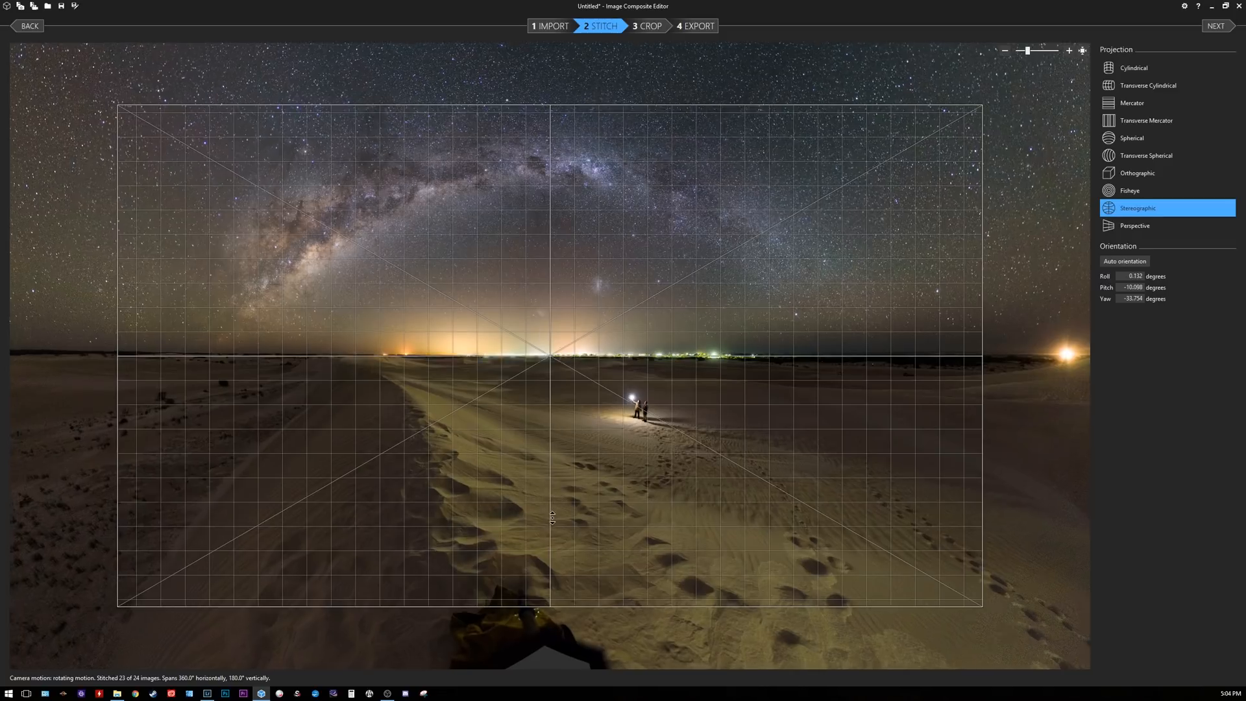
mouse_move(116, 486)
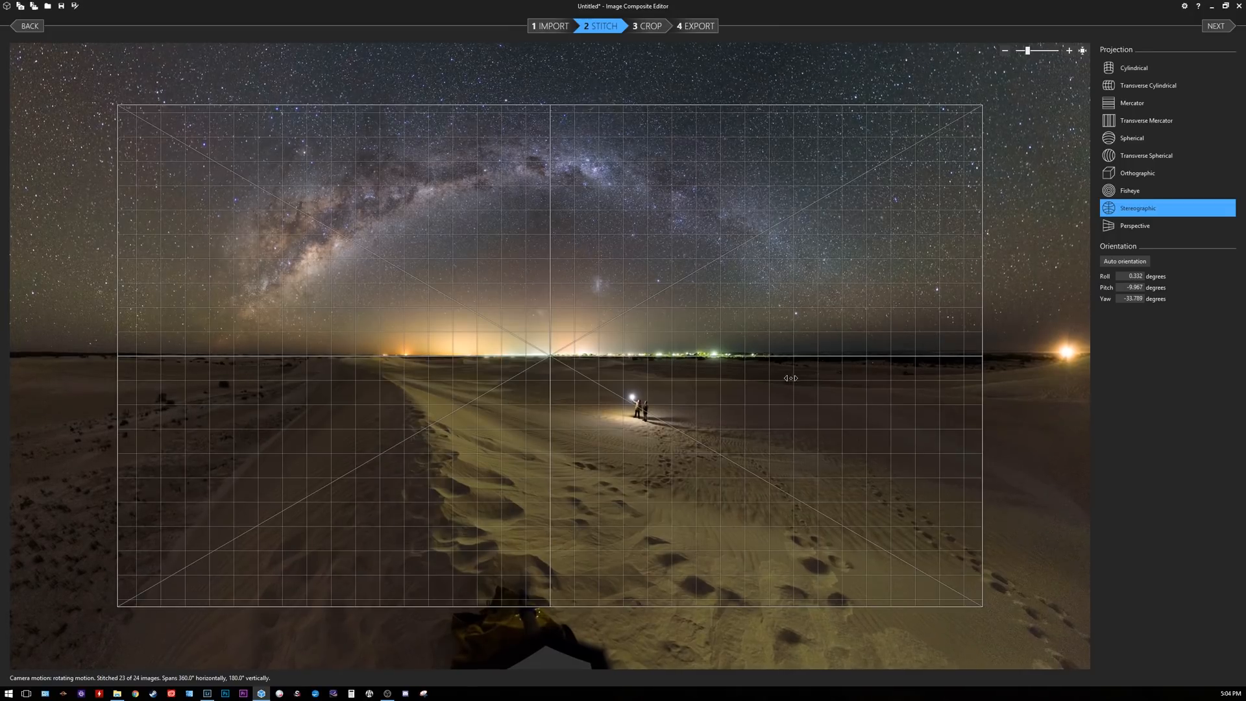
mouse_move(1053, 352)
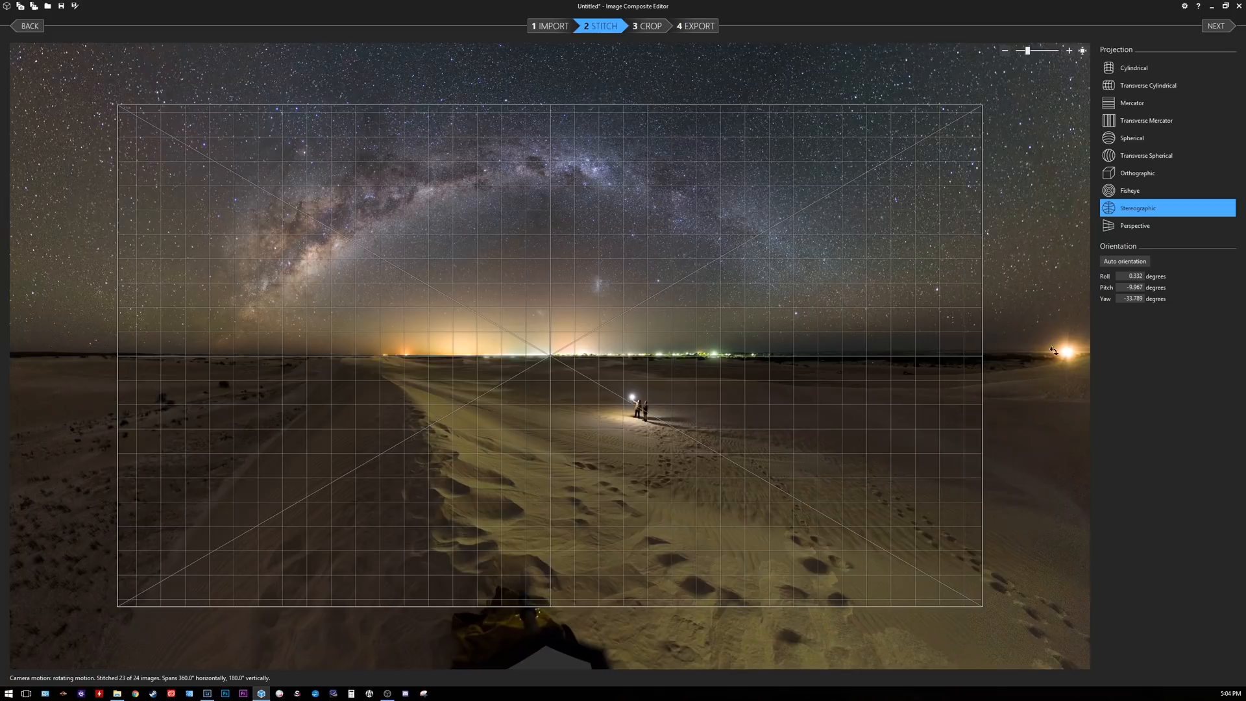
mouse_move(928, 510)
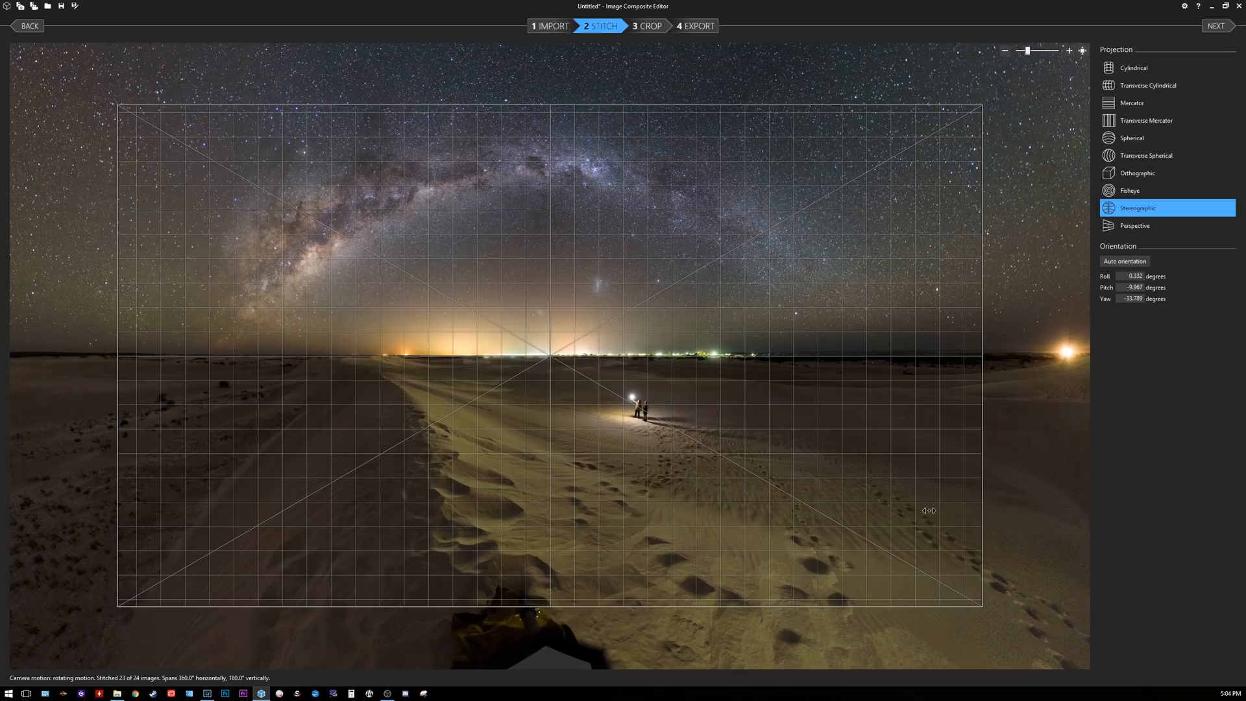
mouse_move(1053, 358)
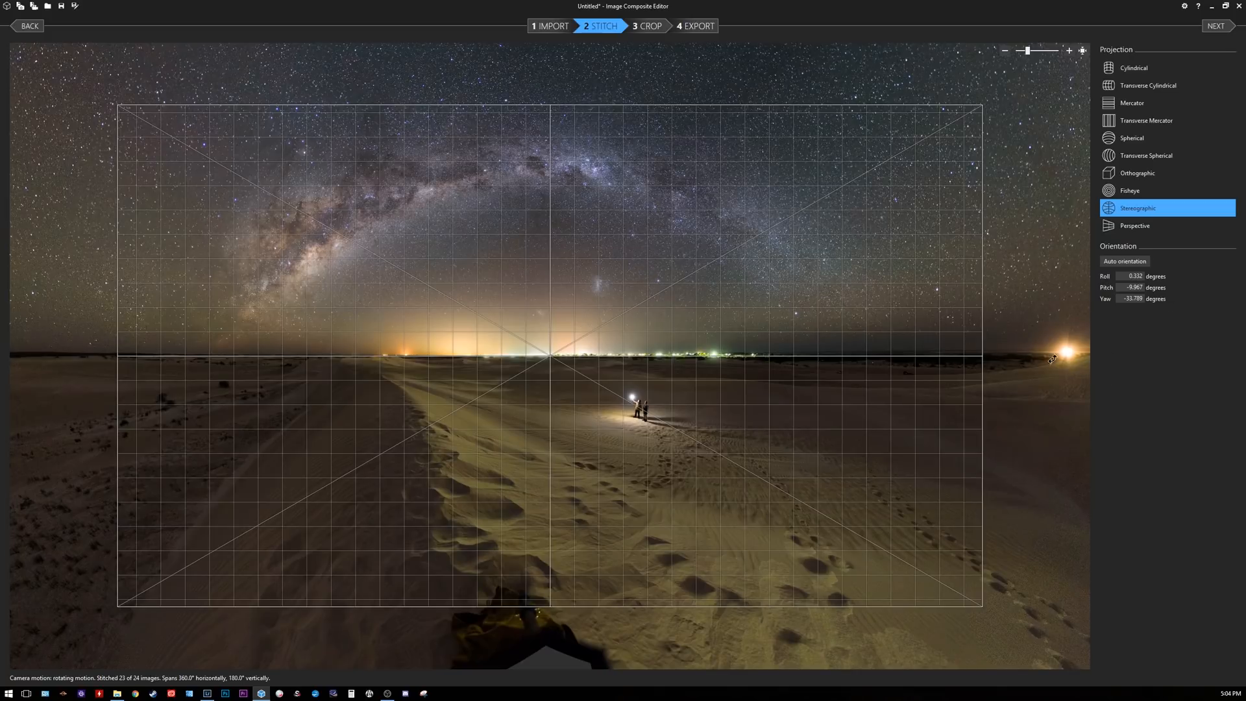
mouse_move(620, 49)
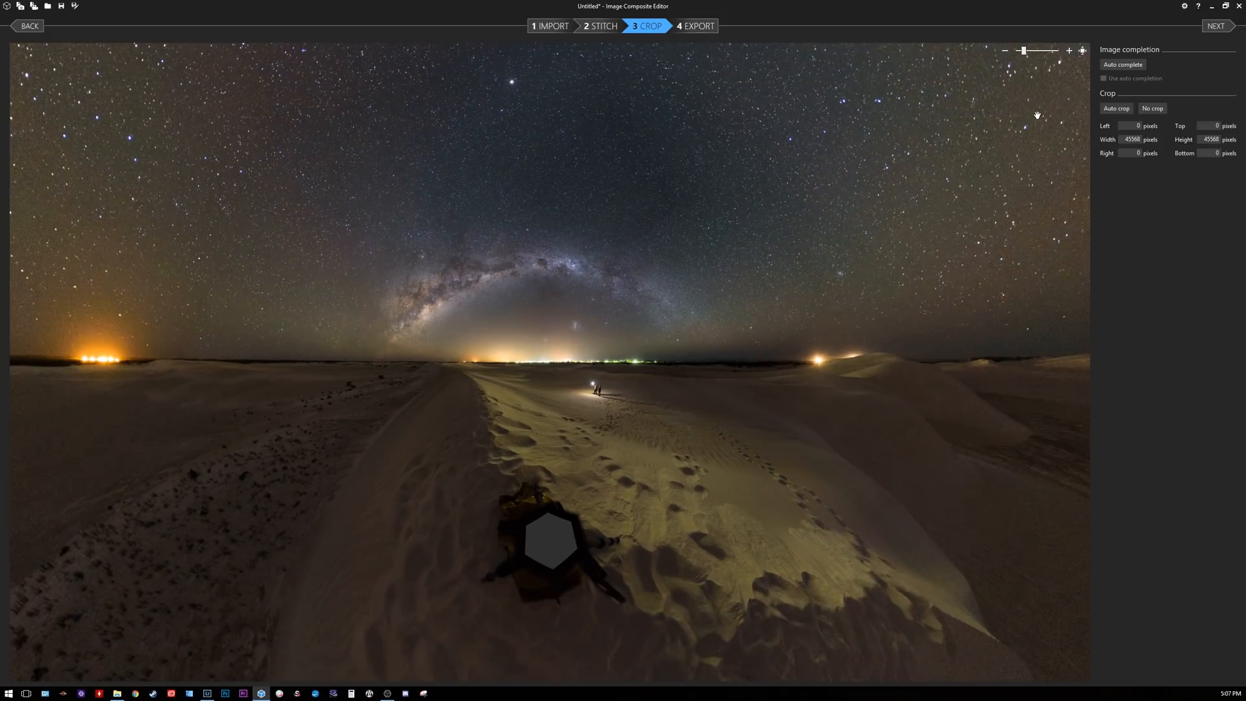
mouse_move(1058, 157)
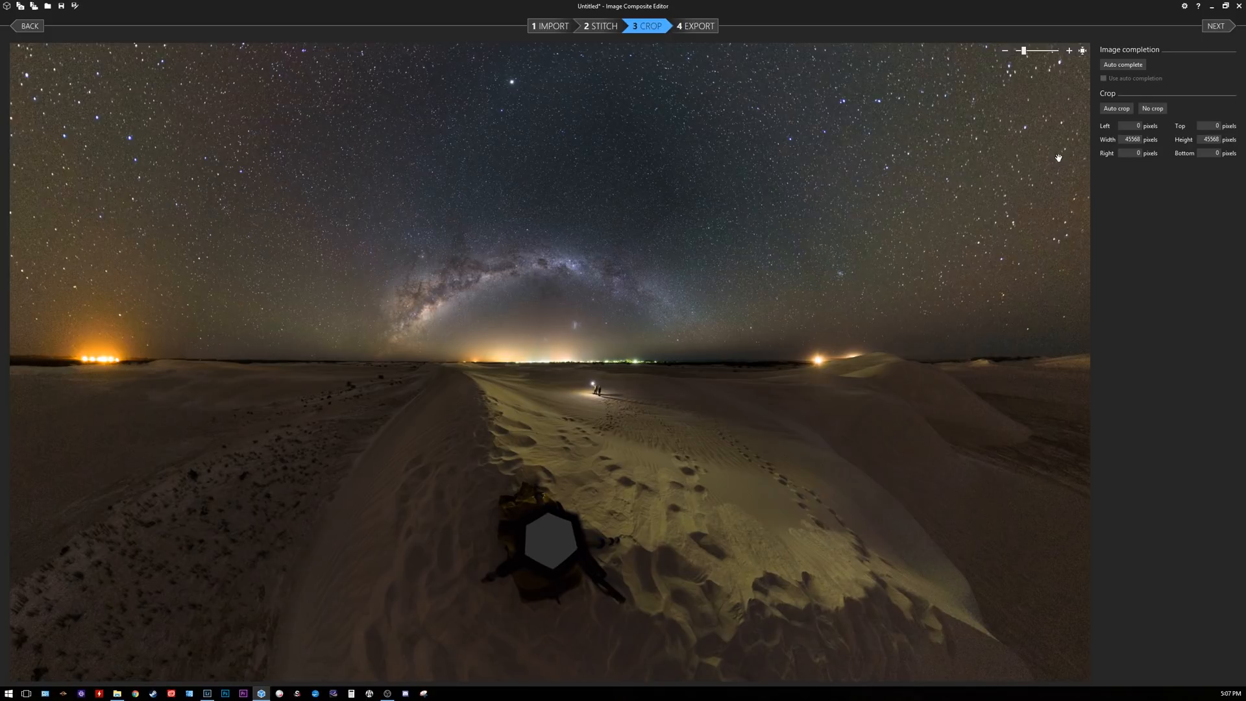
mouse_move(1067, 191)
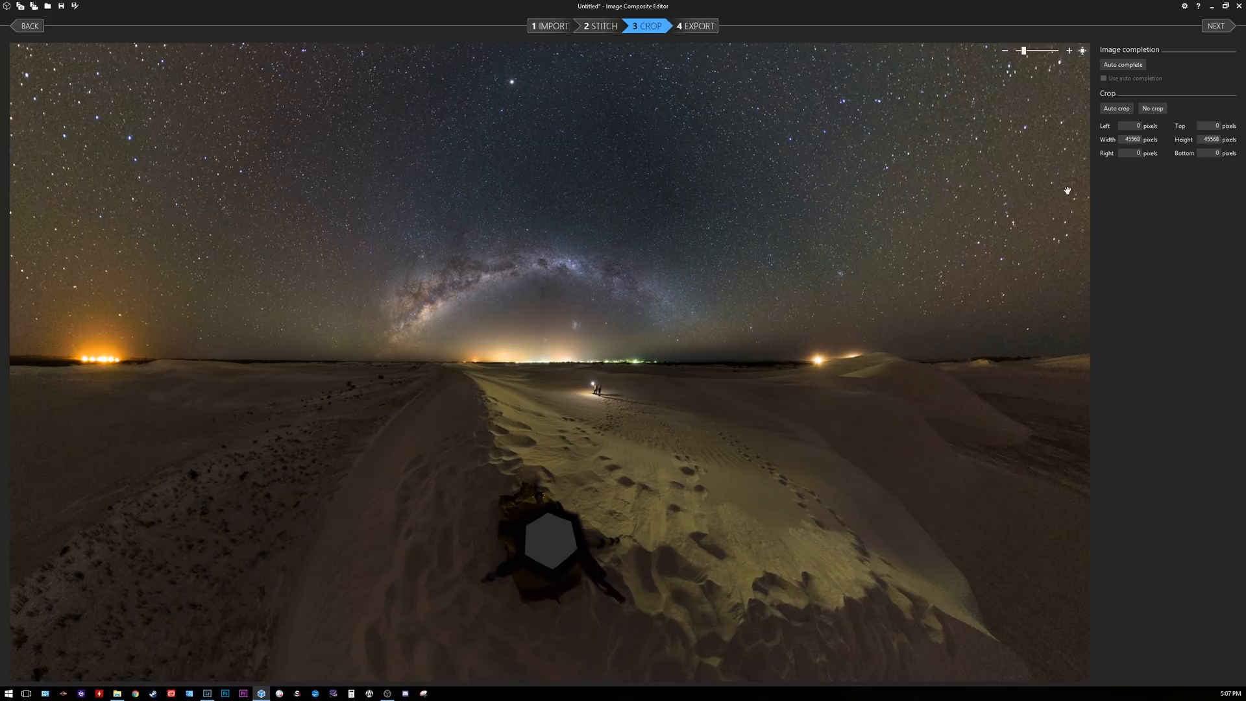
mouse_move(1176, 116)
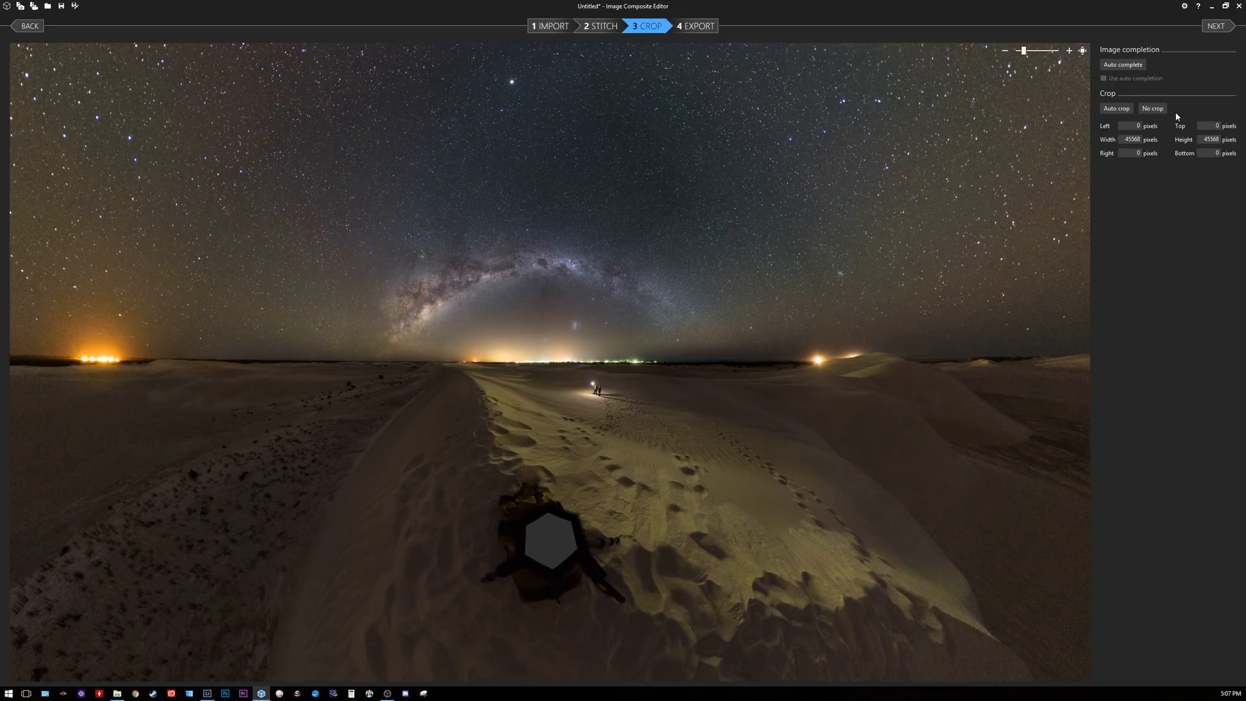
mouse_move(808, 82)
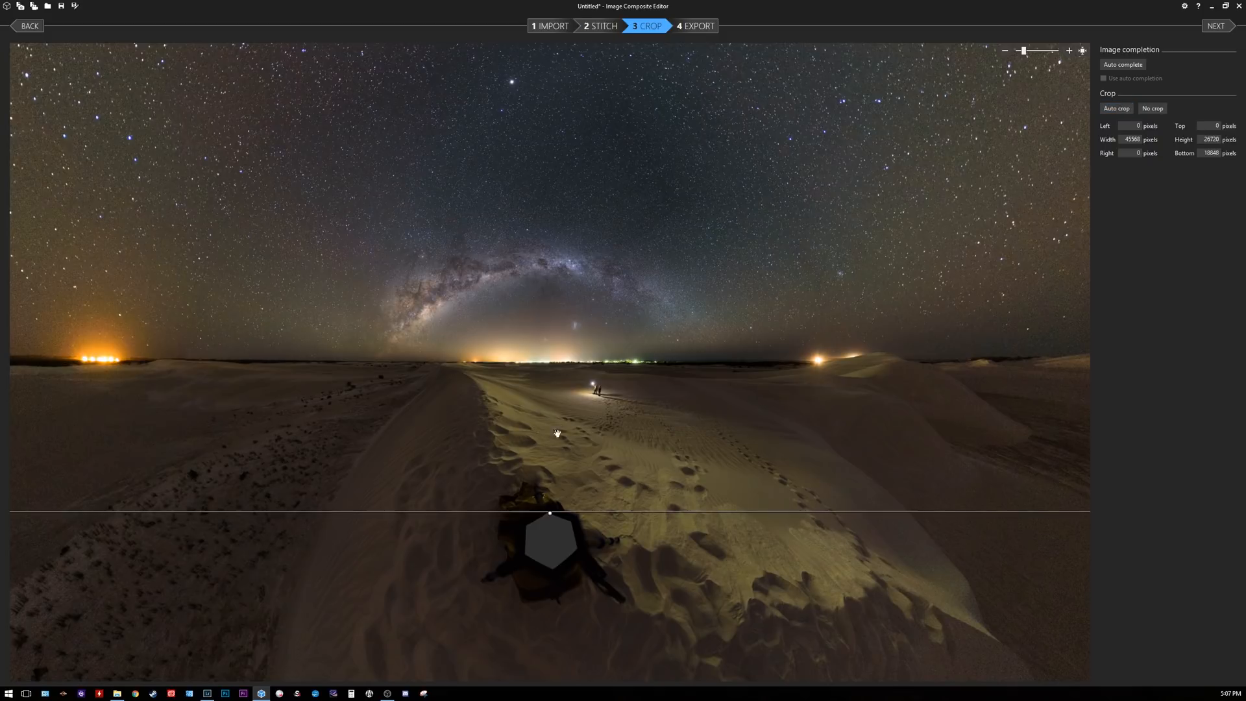
mouse_move(549, 511)
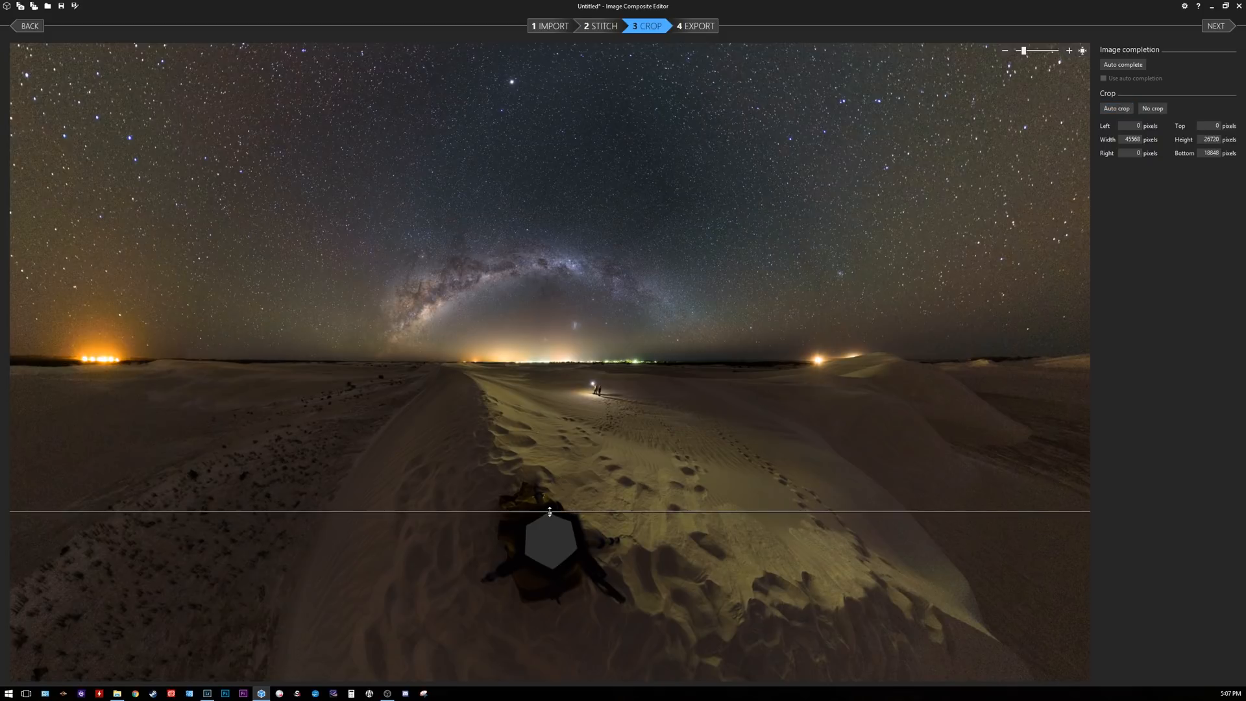
Crop wide around the Milky Way arch and dunes, then advance to the Export step.
click(1151, 108)
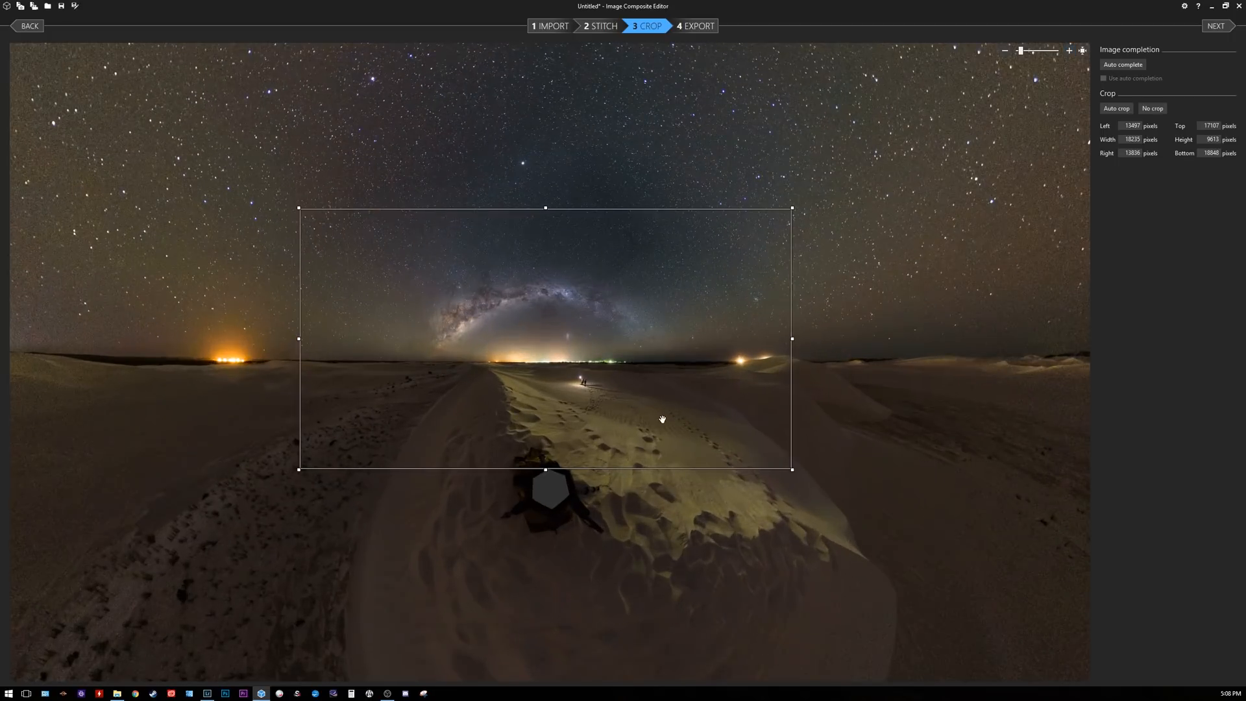
mouse_move(546, 472)
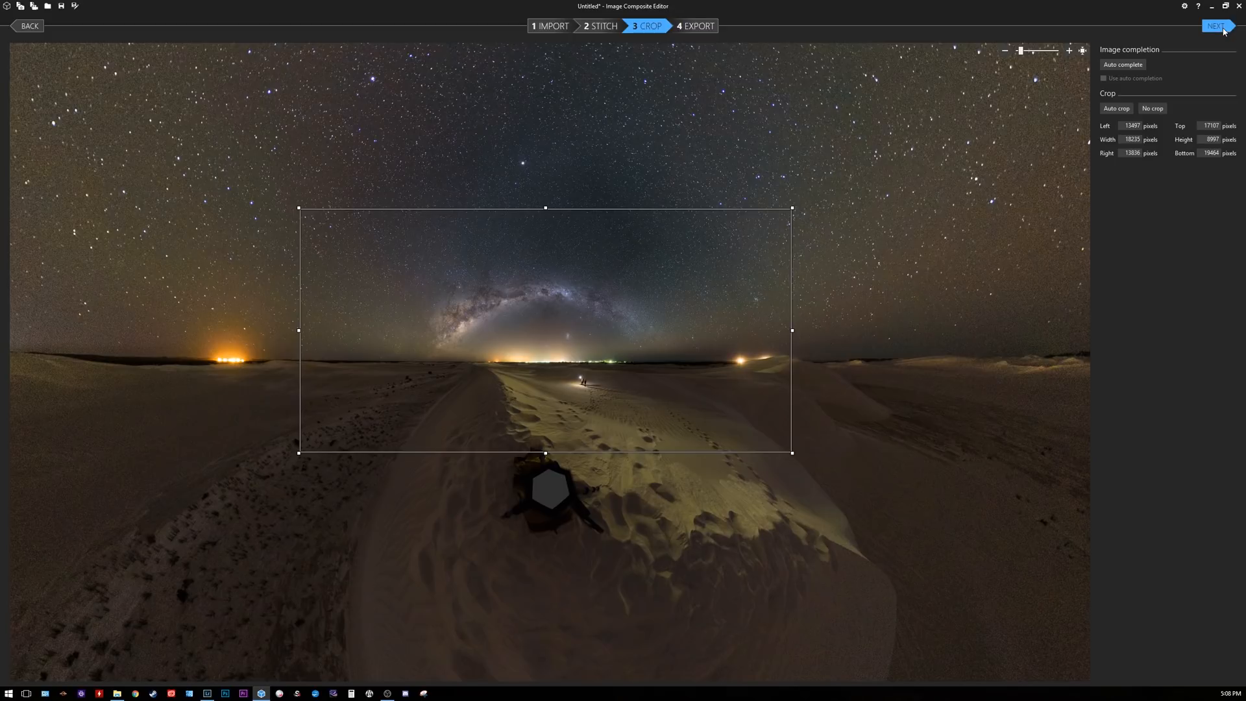
click(1217, 26)
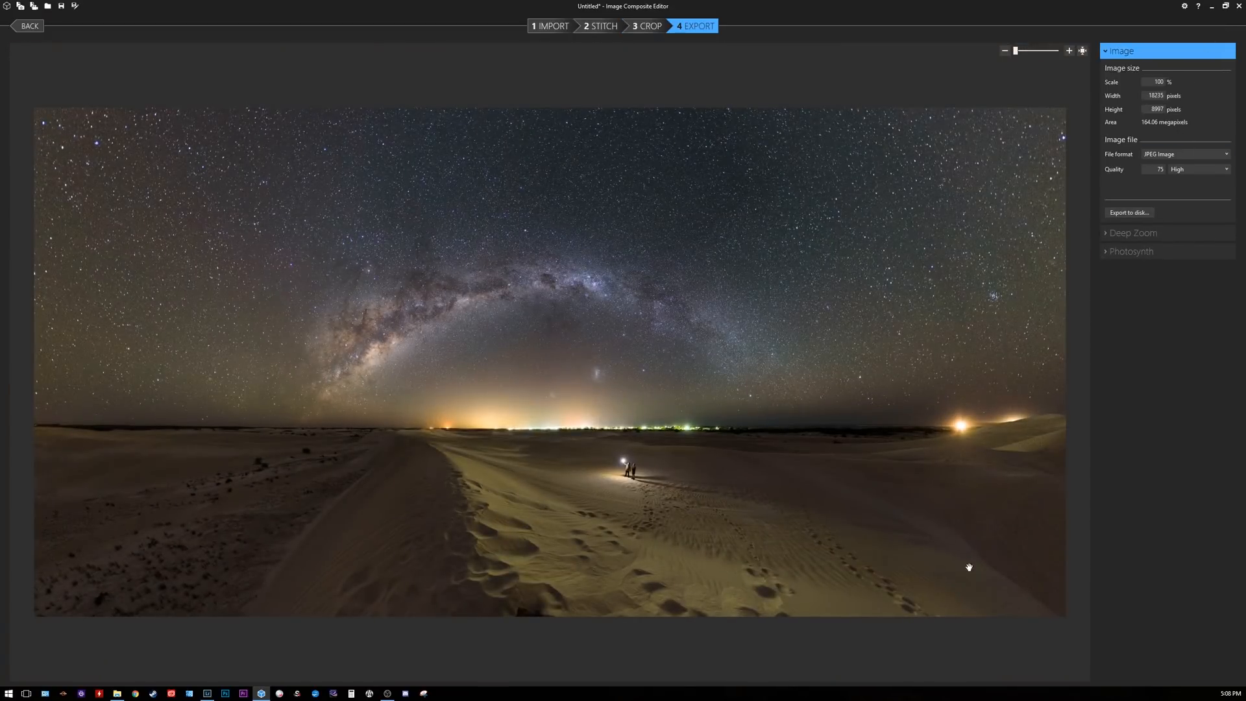
Choose TIFF Image output with alpha channel included and start Export to disk.
click(1184, 153)
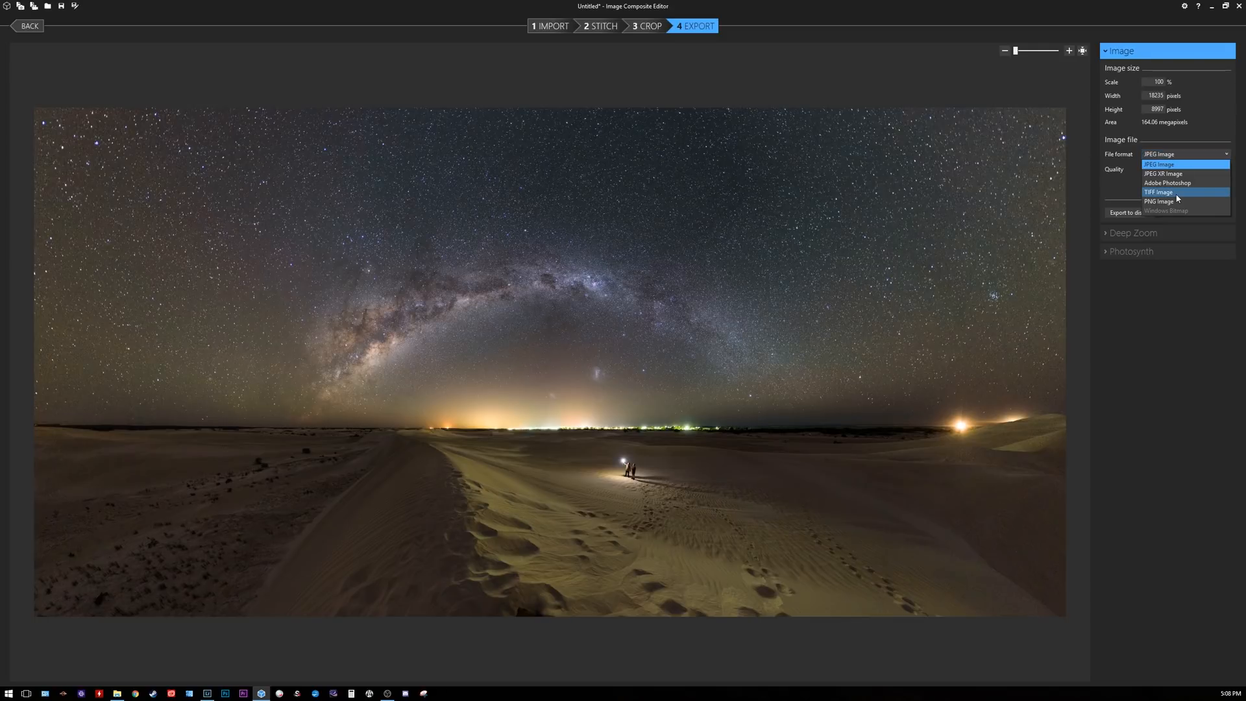
click(1159, 192)
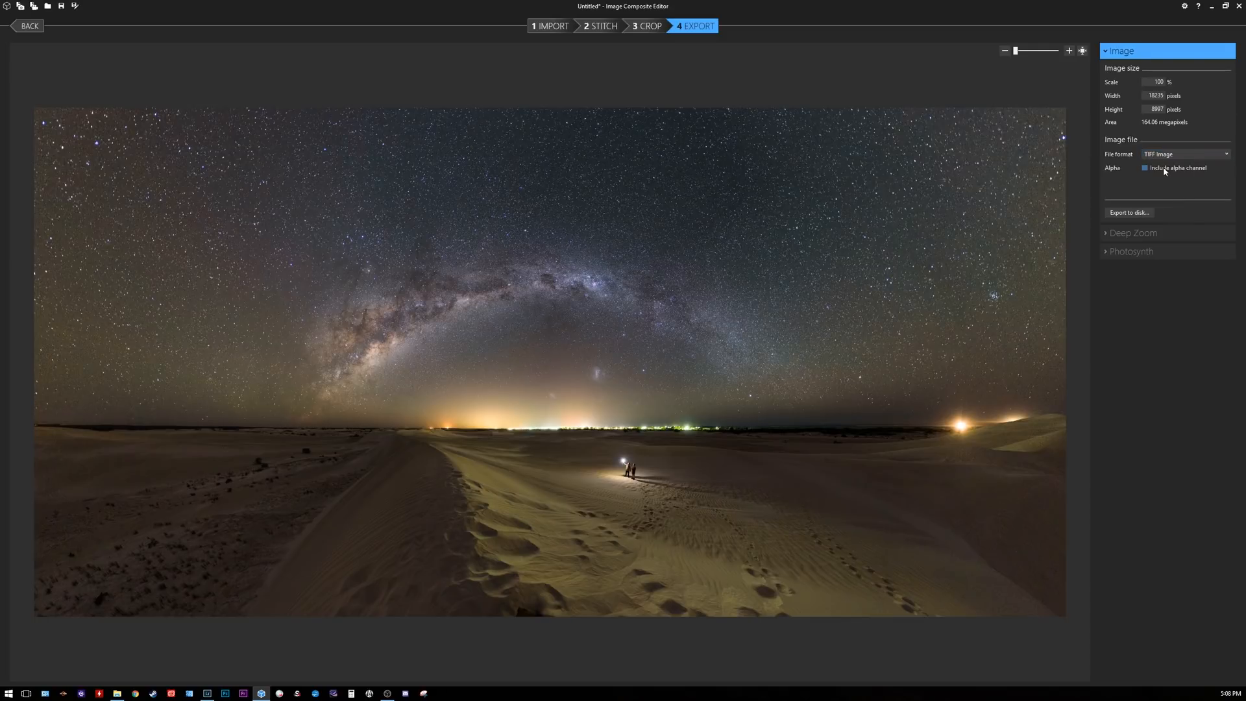
mouse_move(1214, 176)
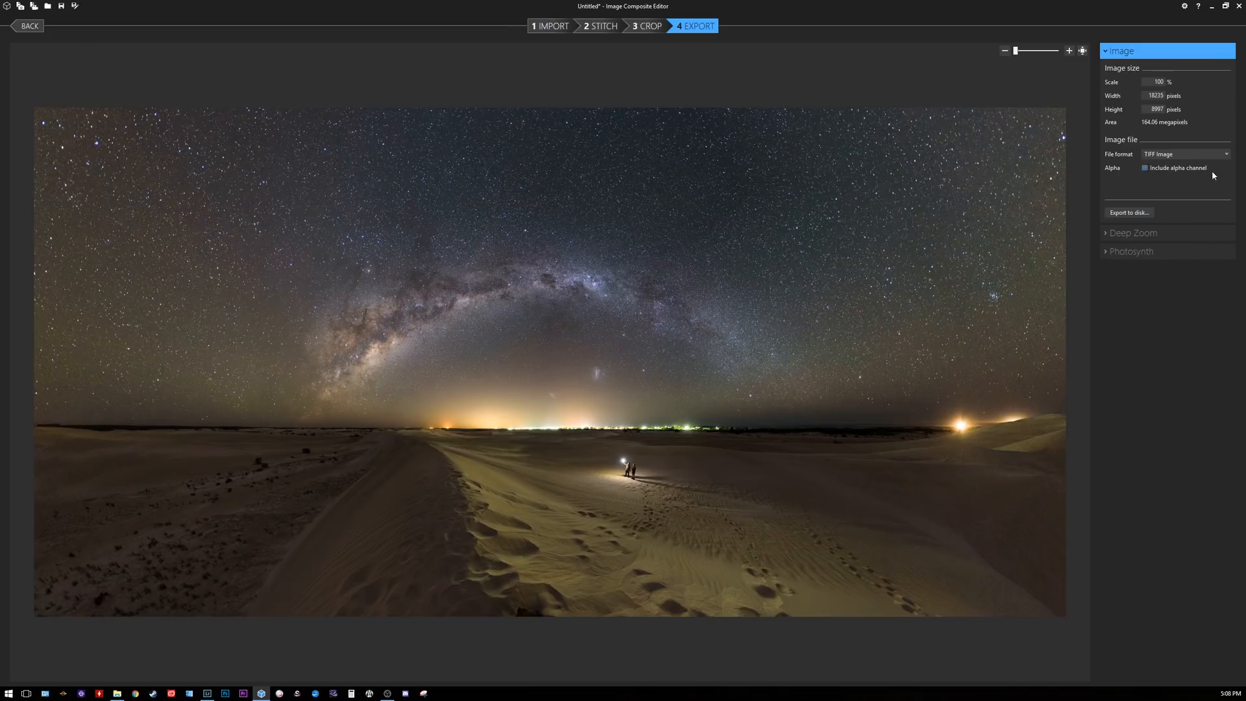
click(1145, 167)
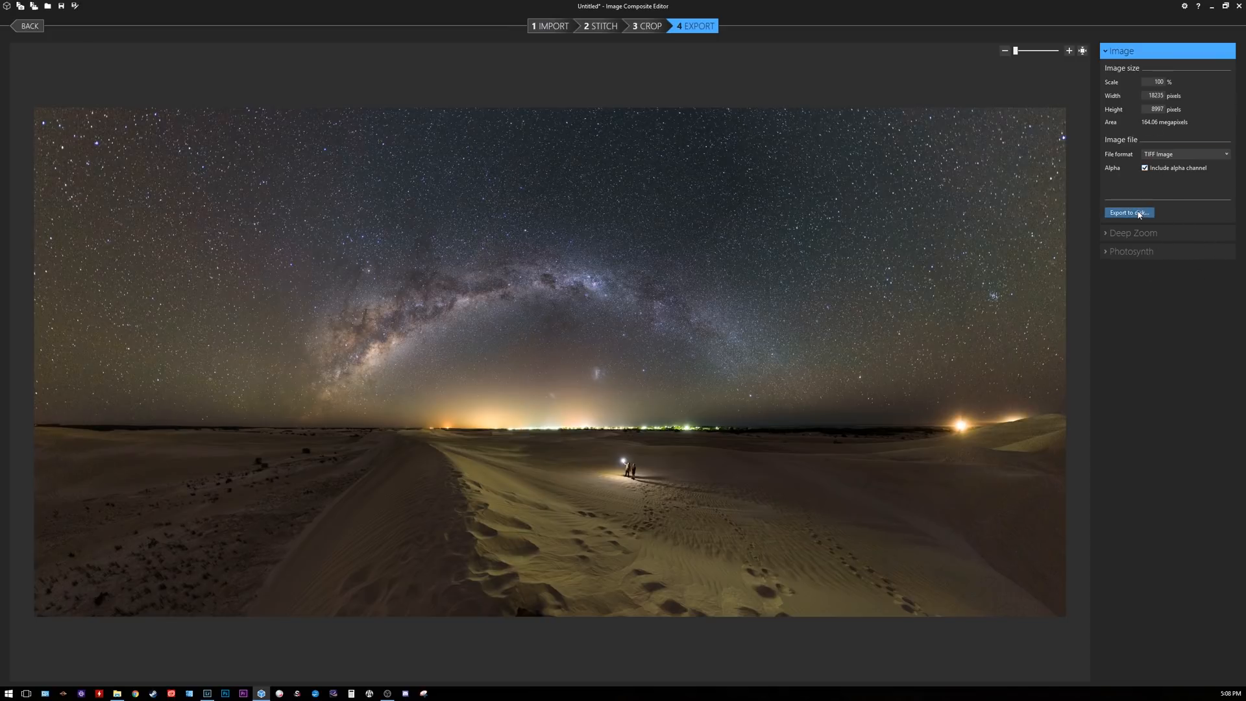
click(1128, 211)
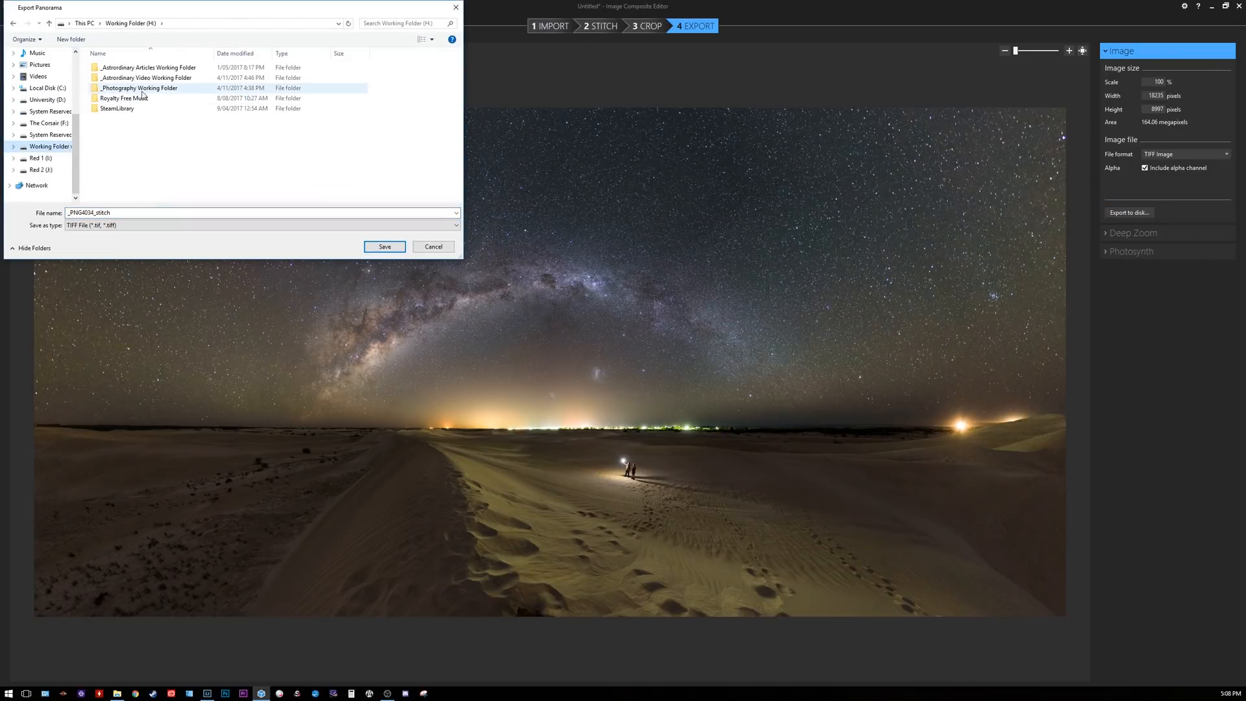
Save _PNG4034_stitch as TIFF into Lancelin Pano's Stitched folder.
double_click(139, 87)
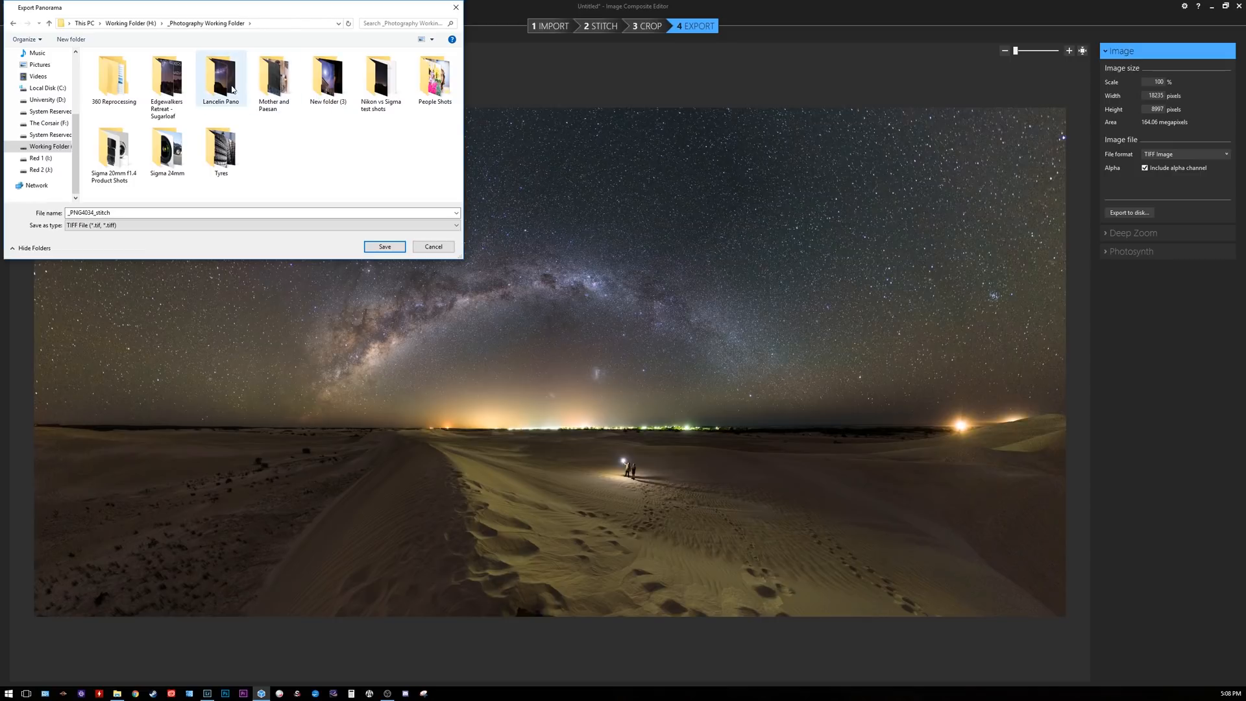
double_click(220, 73)
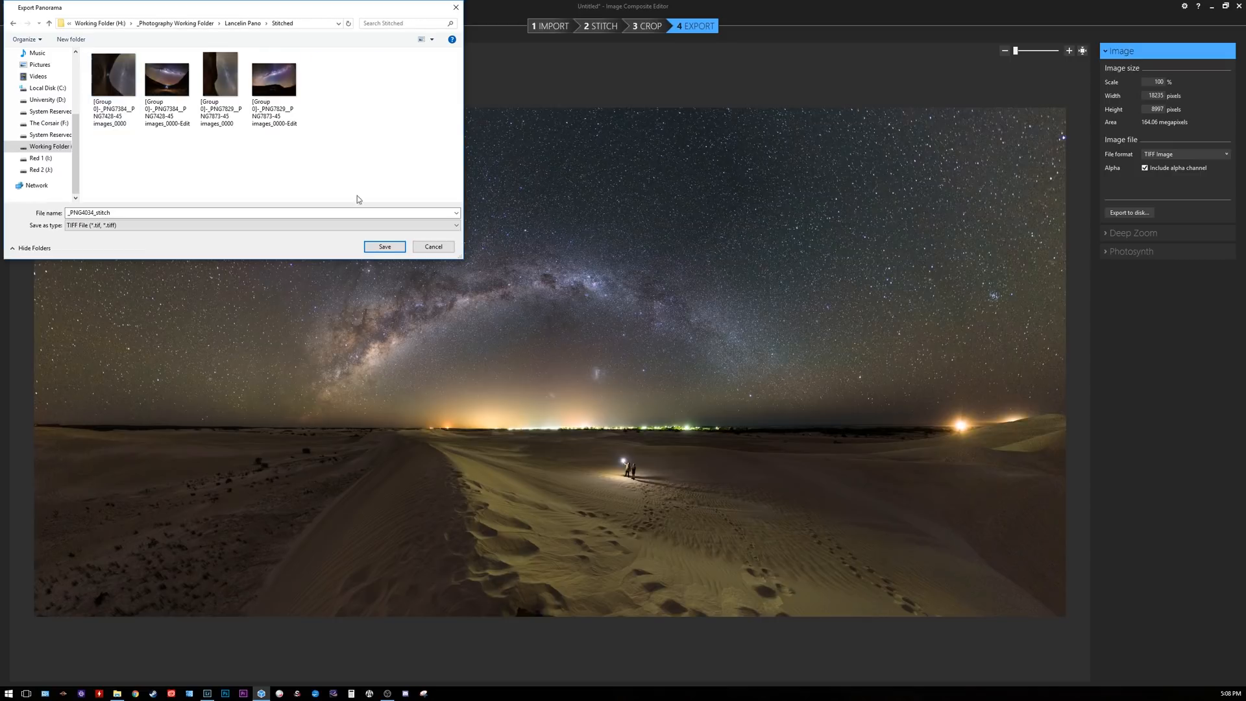
click(384, 247)
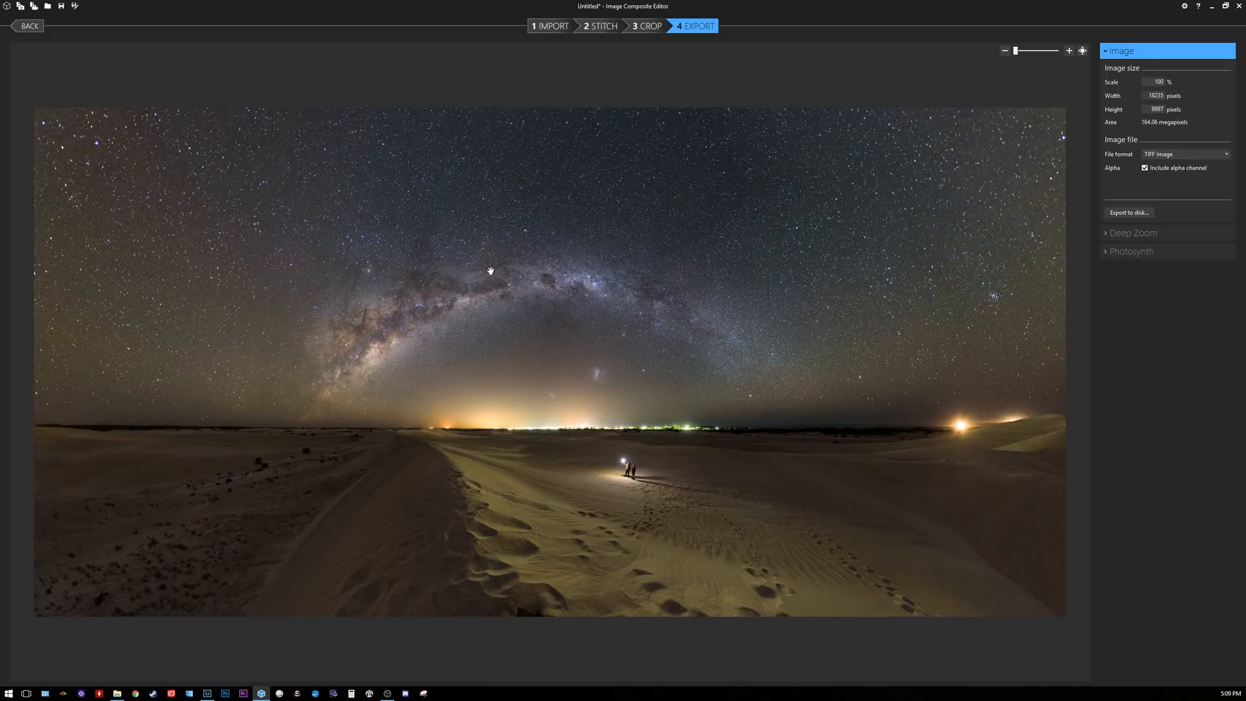
mouse_move(200, 536)
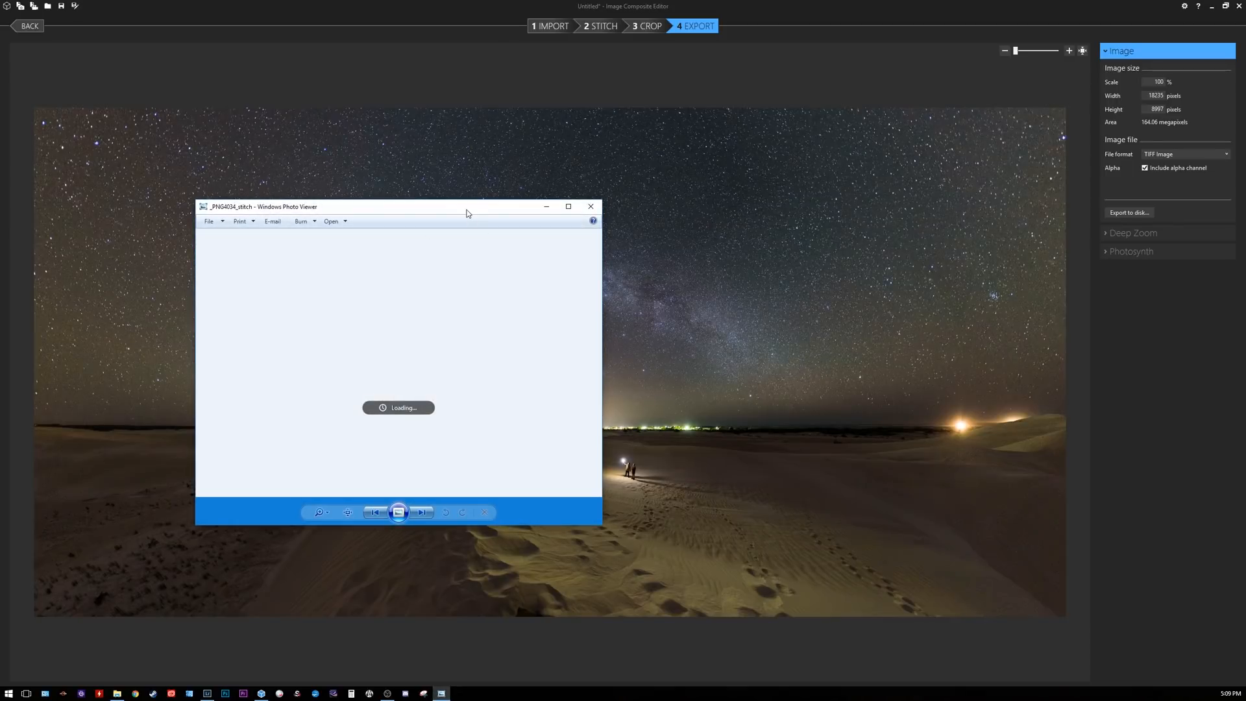
Maximize Photo Viewer, zoom into the Milky Way stars, then close the viewer.
click(568, 206)
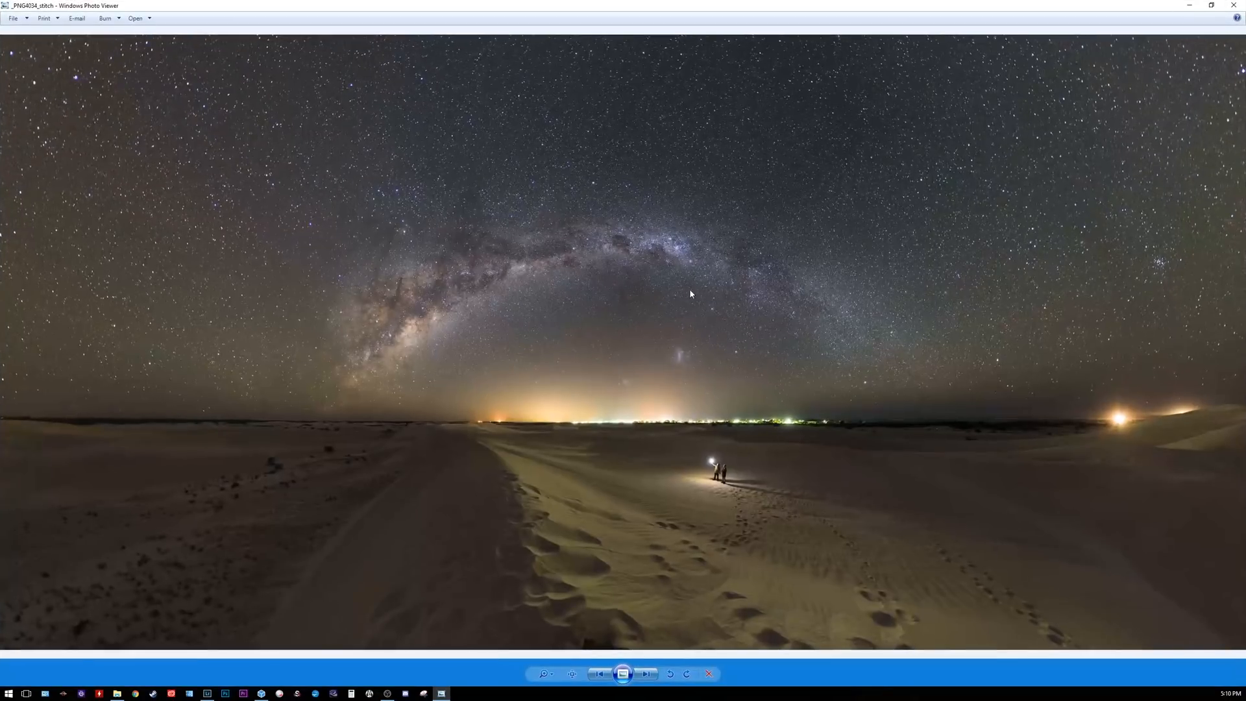
click(544, 674)
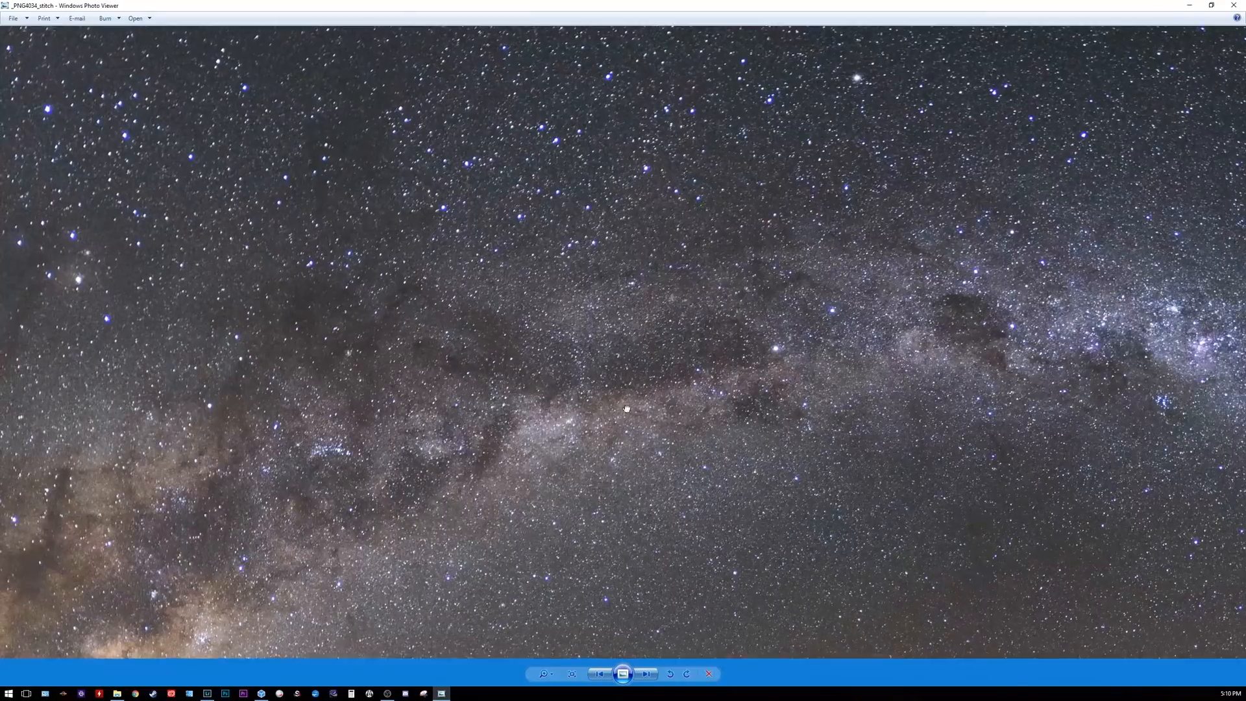
click(646, 674)
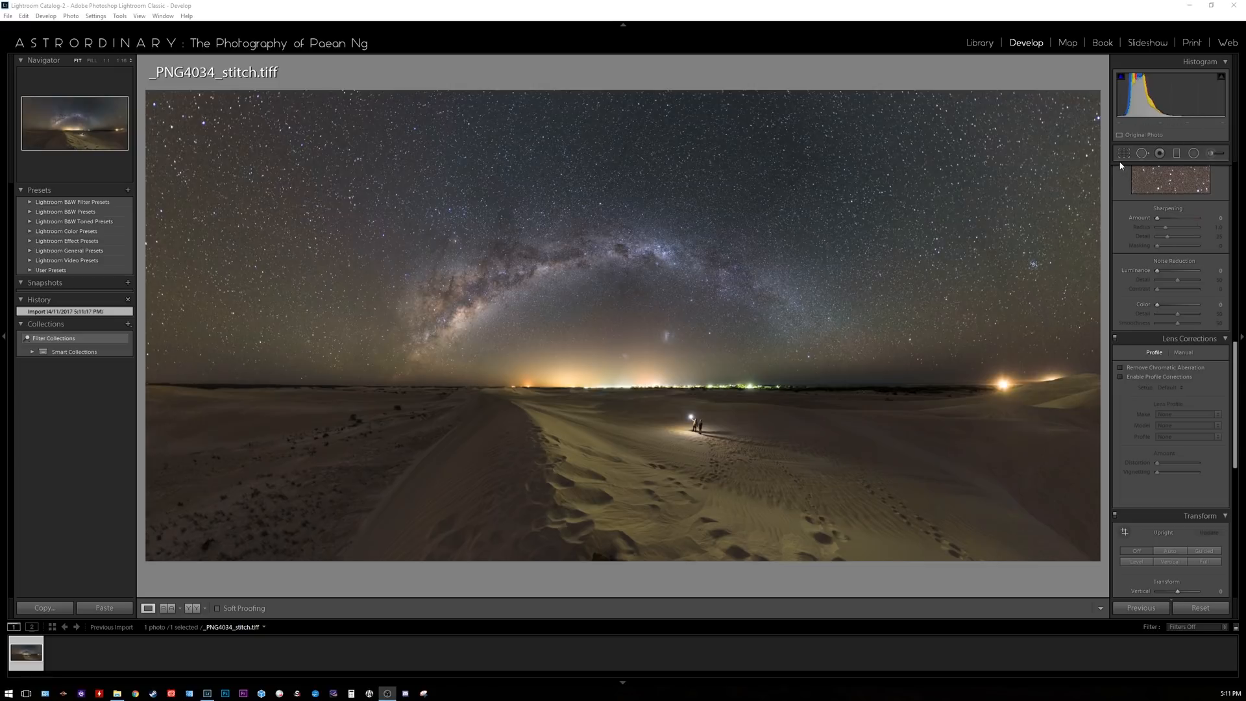
Crop with a chosen aspect ratio around the arch, auto-straighten the horizon, and apply.
click(1124, 153)
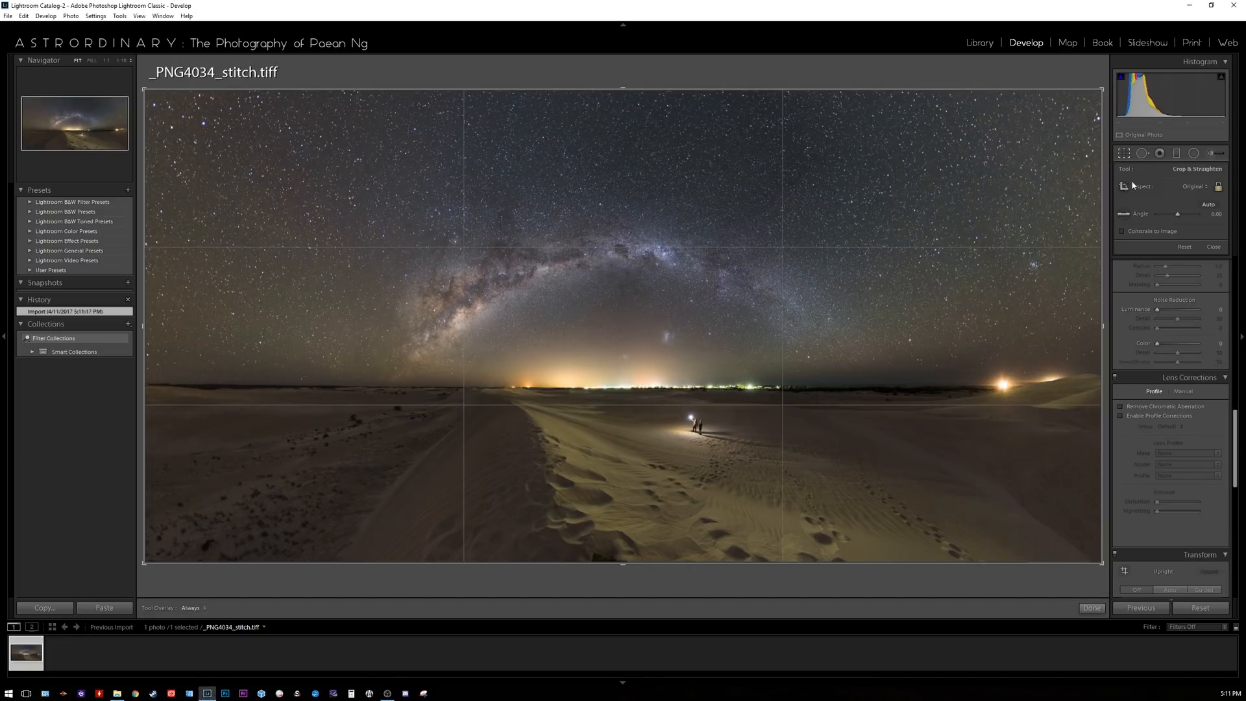
click(1195, 185)
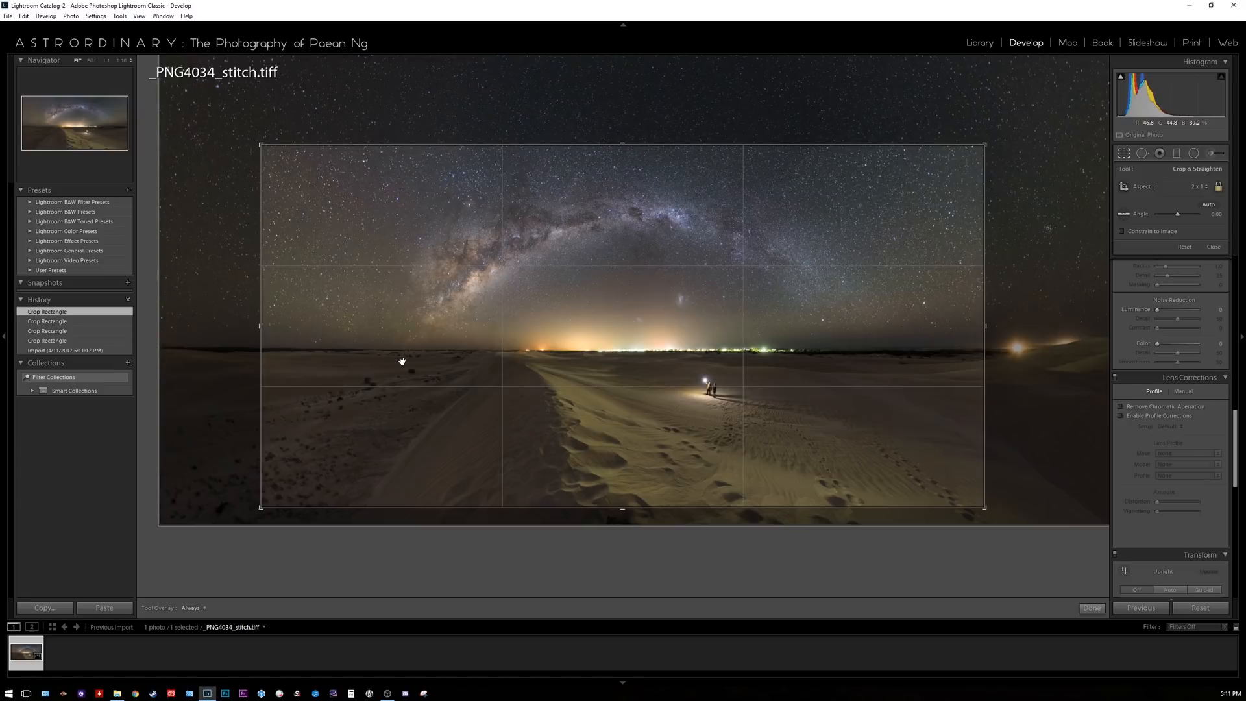
mouse_move(446, 235)
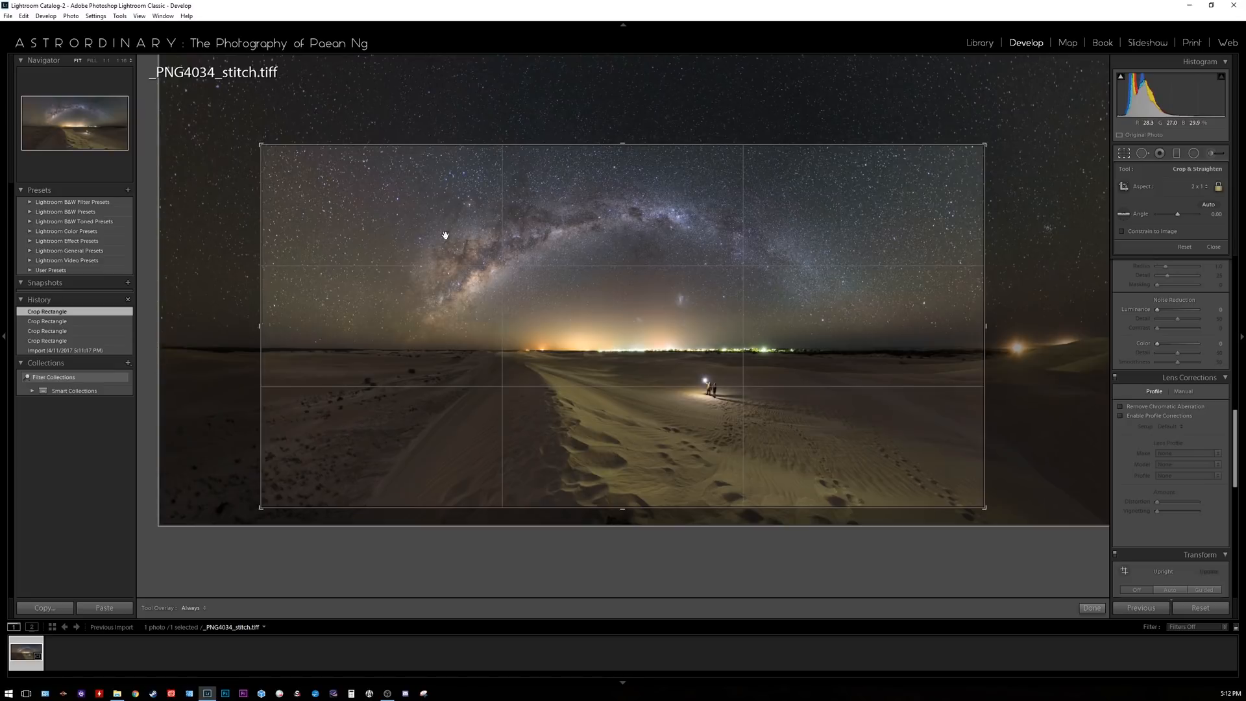
mouse_move(856, 389)
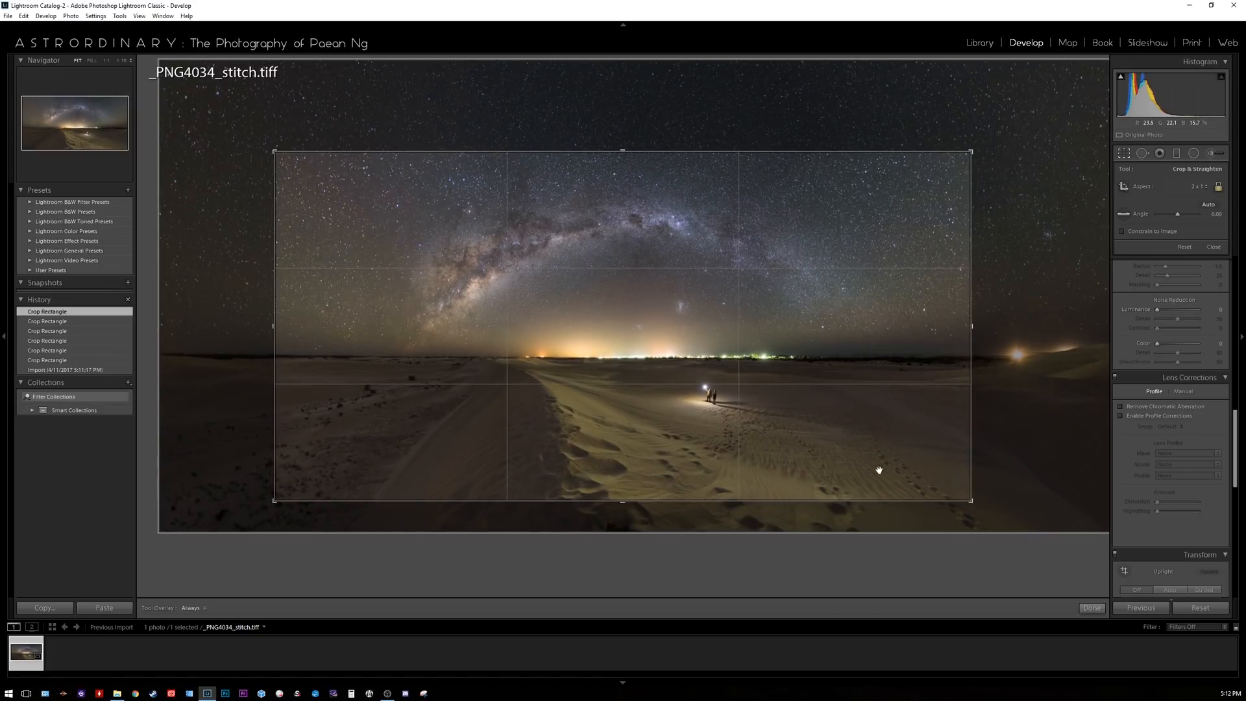
click(1092, 608)
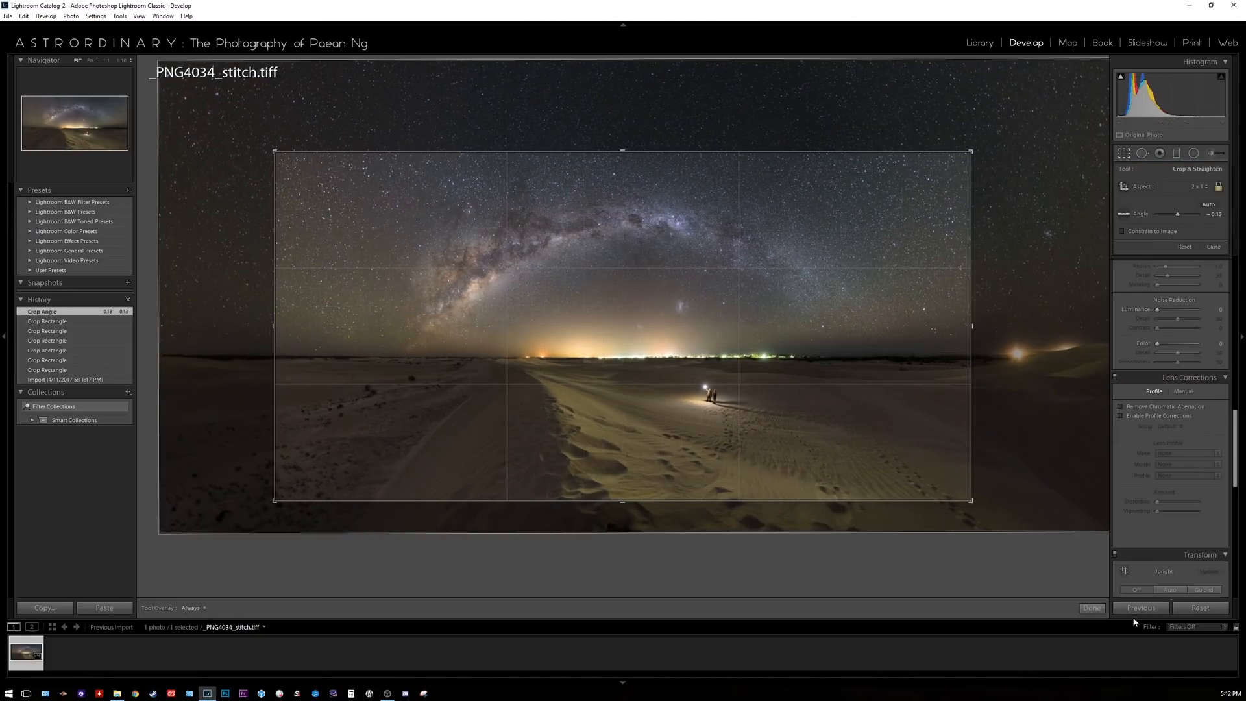
click(1092, 607)
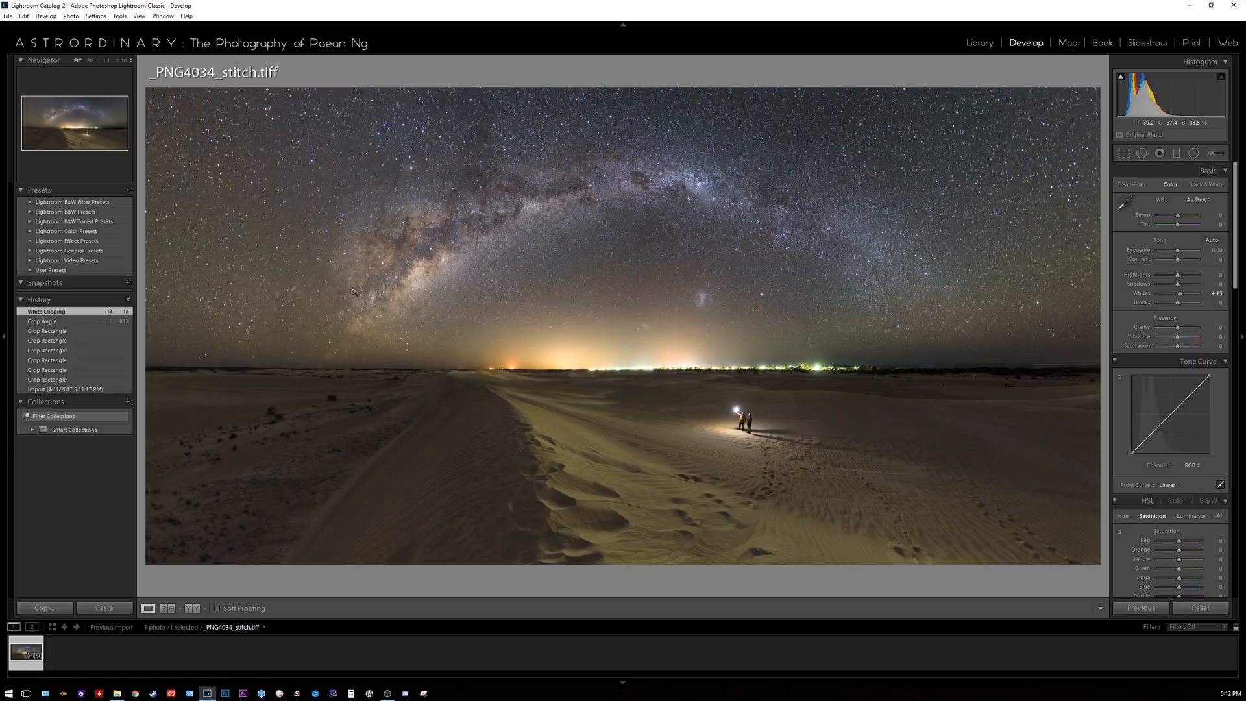
mouse_move(787, 381)
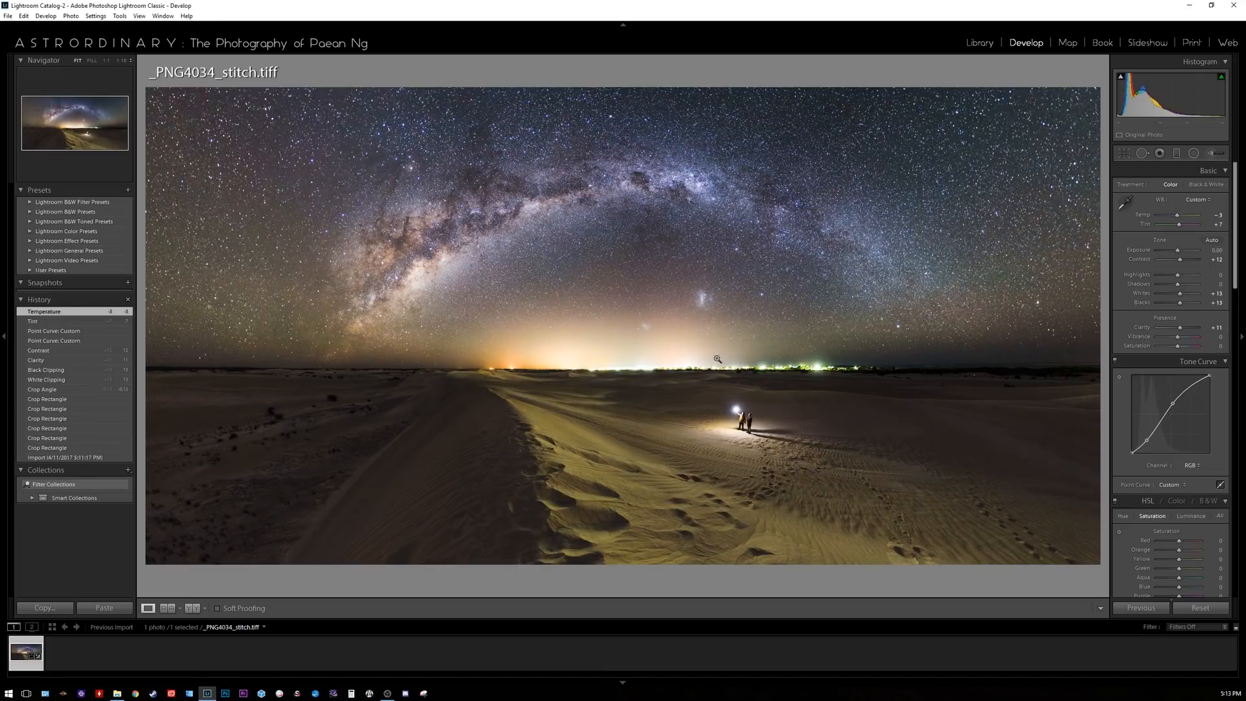
Raise whites, blacks +13, contrast +12, clarity +11, add tone-curve points and cool the white balance.
scroll(down, 3)
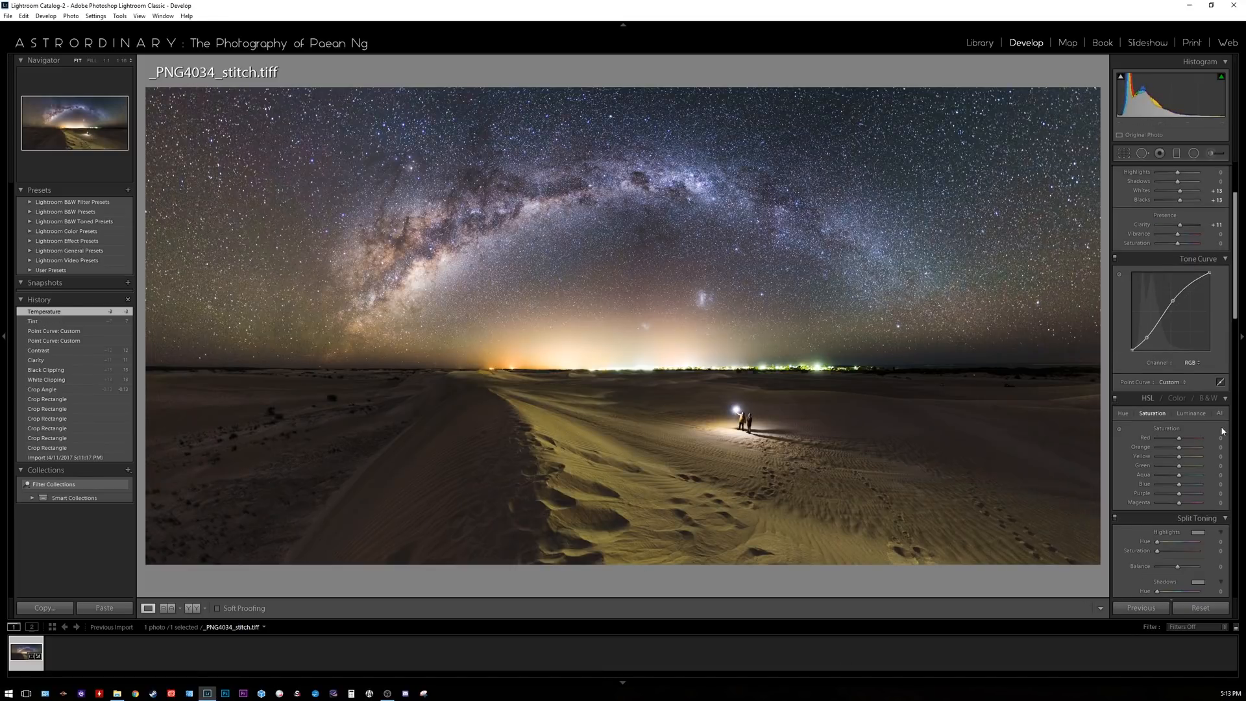
Shift Orange and Yellow hue and saturation in HSL, then add a graduated filter.
click(1123, 413)
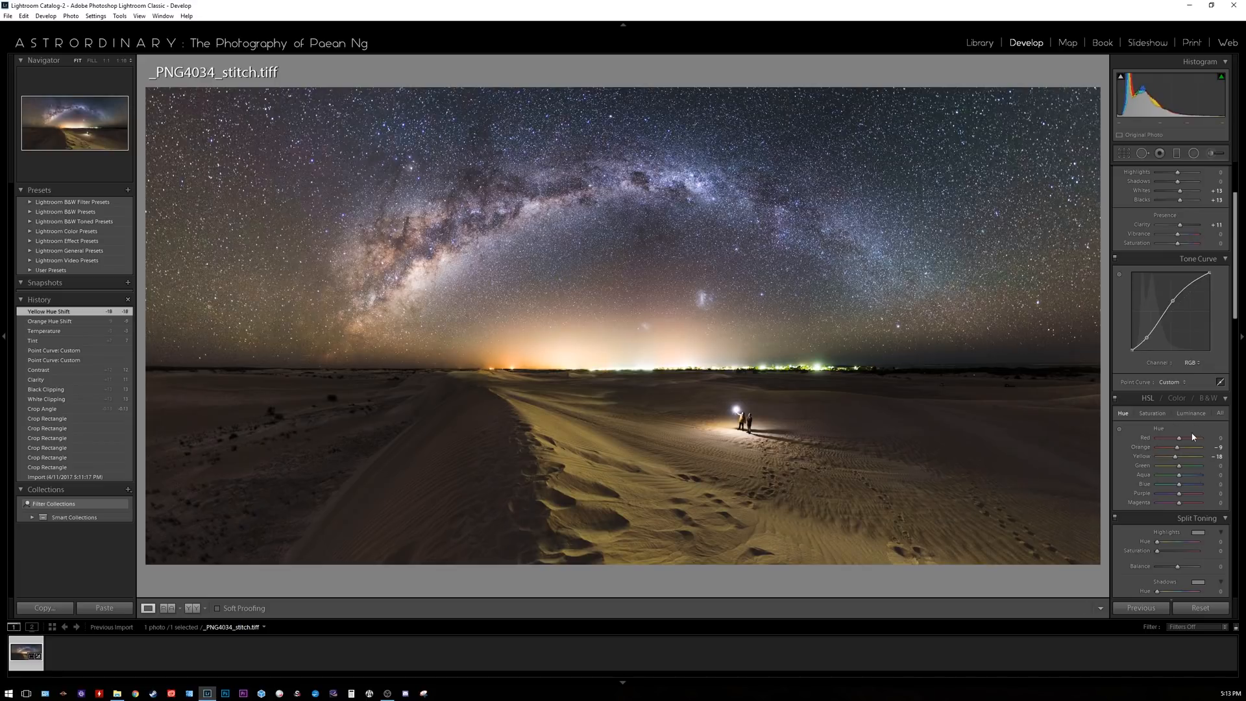
click(1151, 413)
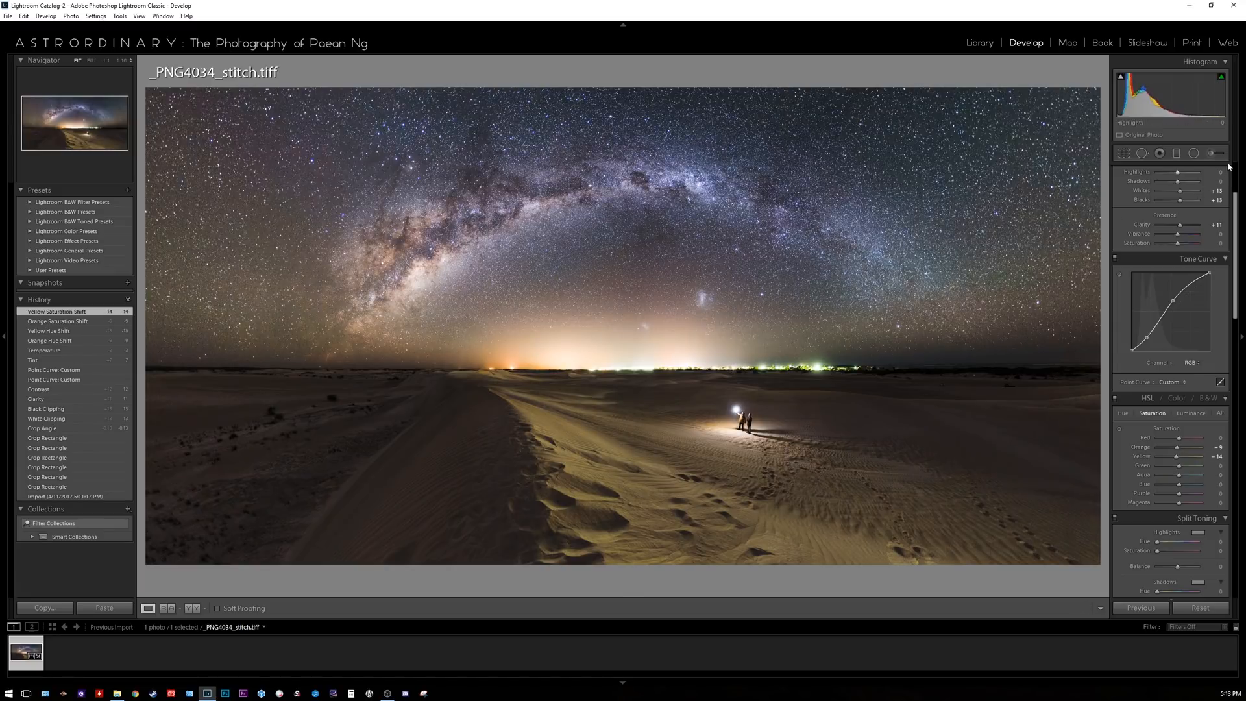
click(1182, 153)
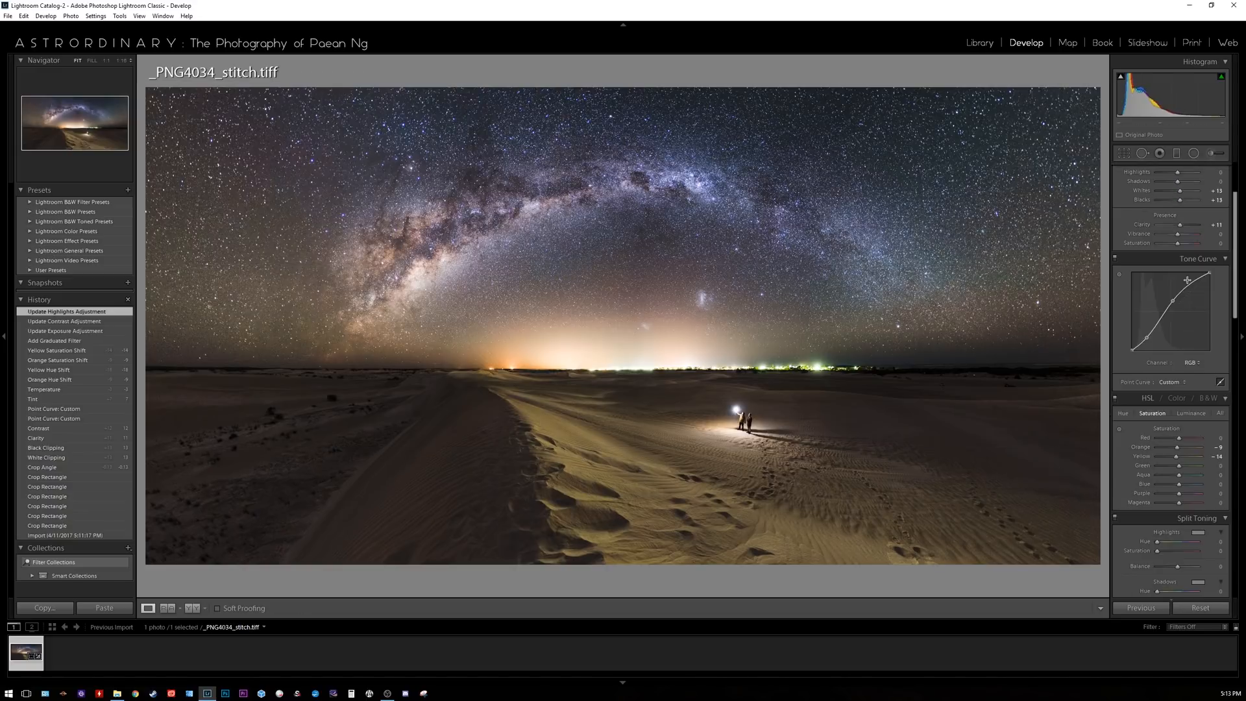
Scroll the Develop panels down to reach Effects and its Post-Crop Vignetting sliders.
scroll(down, 3)
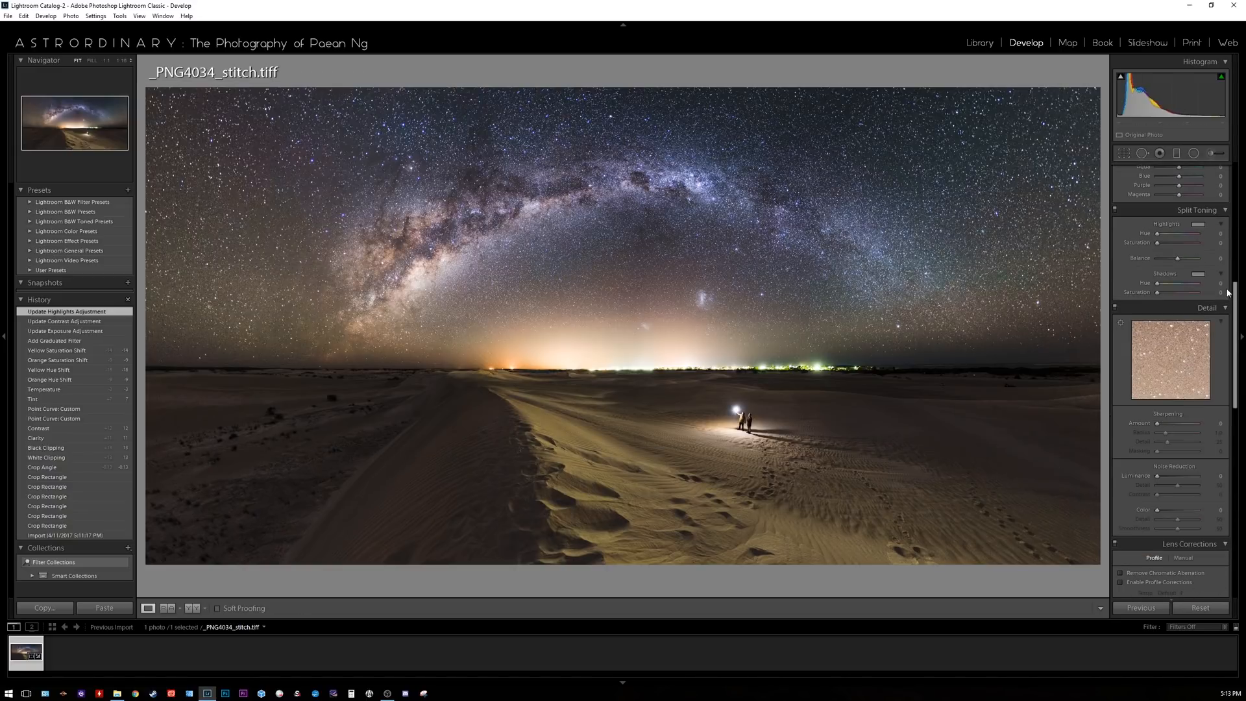
scroll(down, 3)
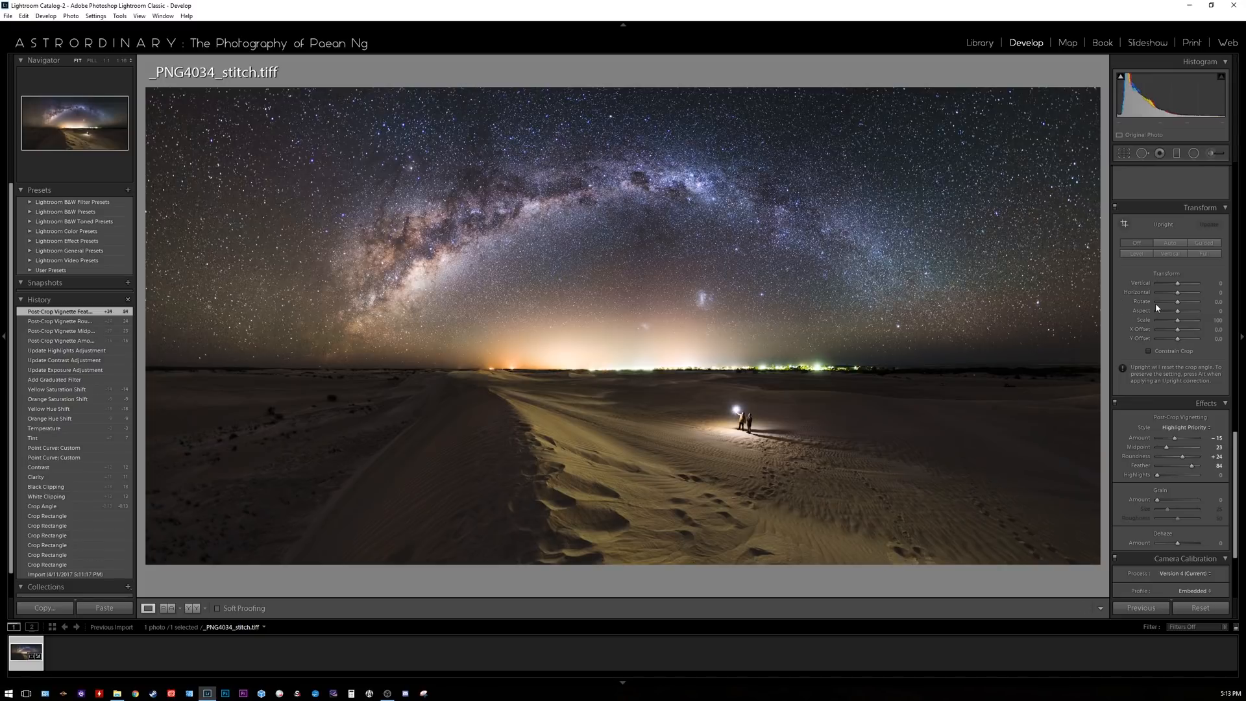
scroll(down, 3)
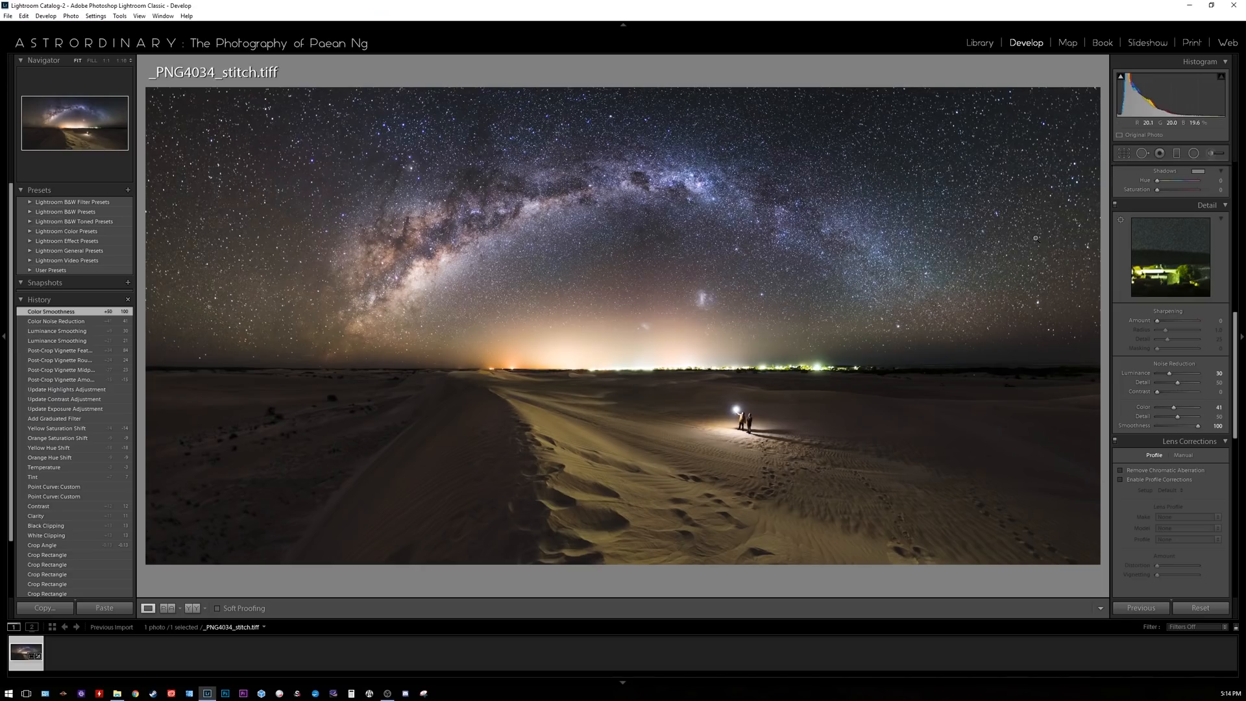
Start an export of the panorama with JPEG chosen as the image format.
right_click(732, 445)
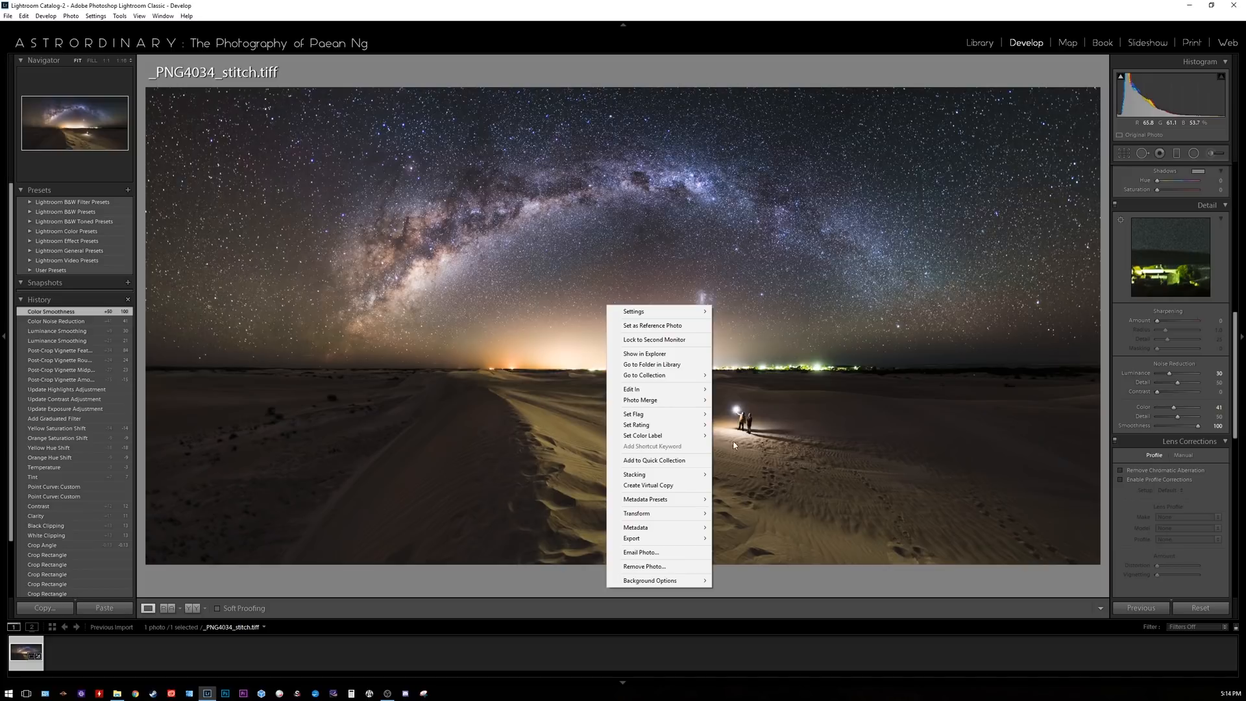
click(632, 537)
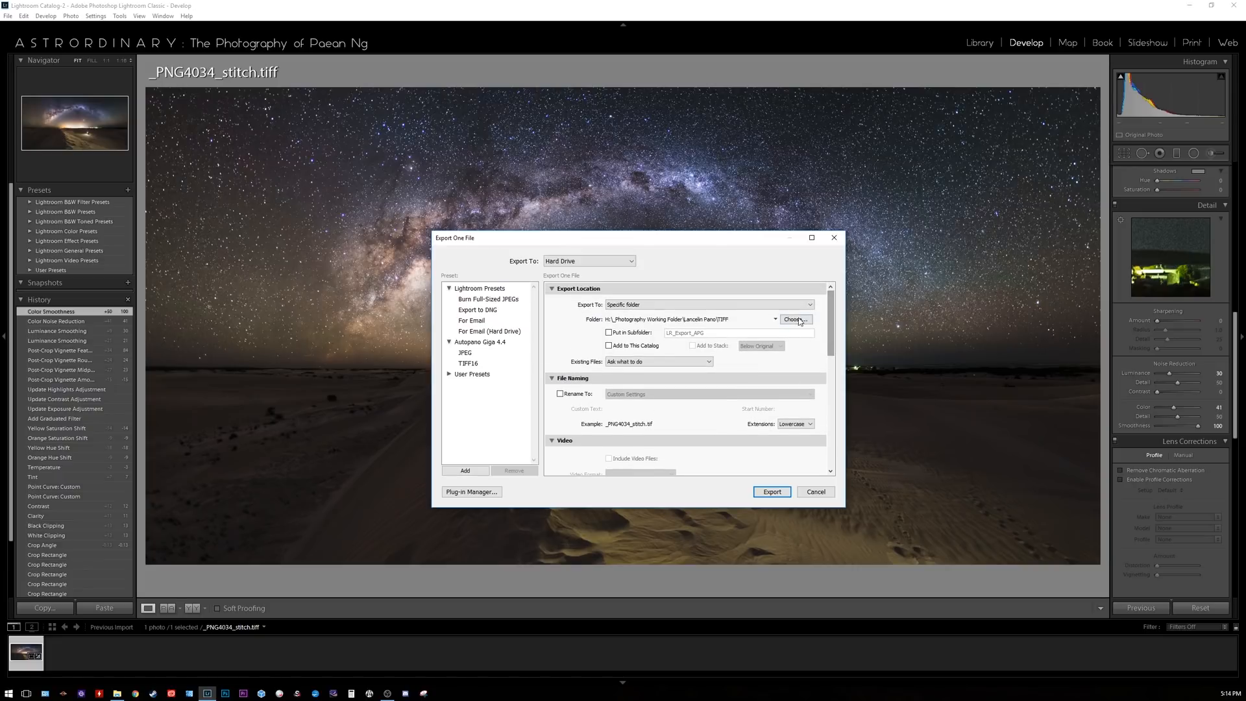
click(644, 421)
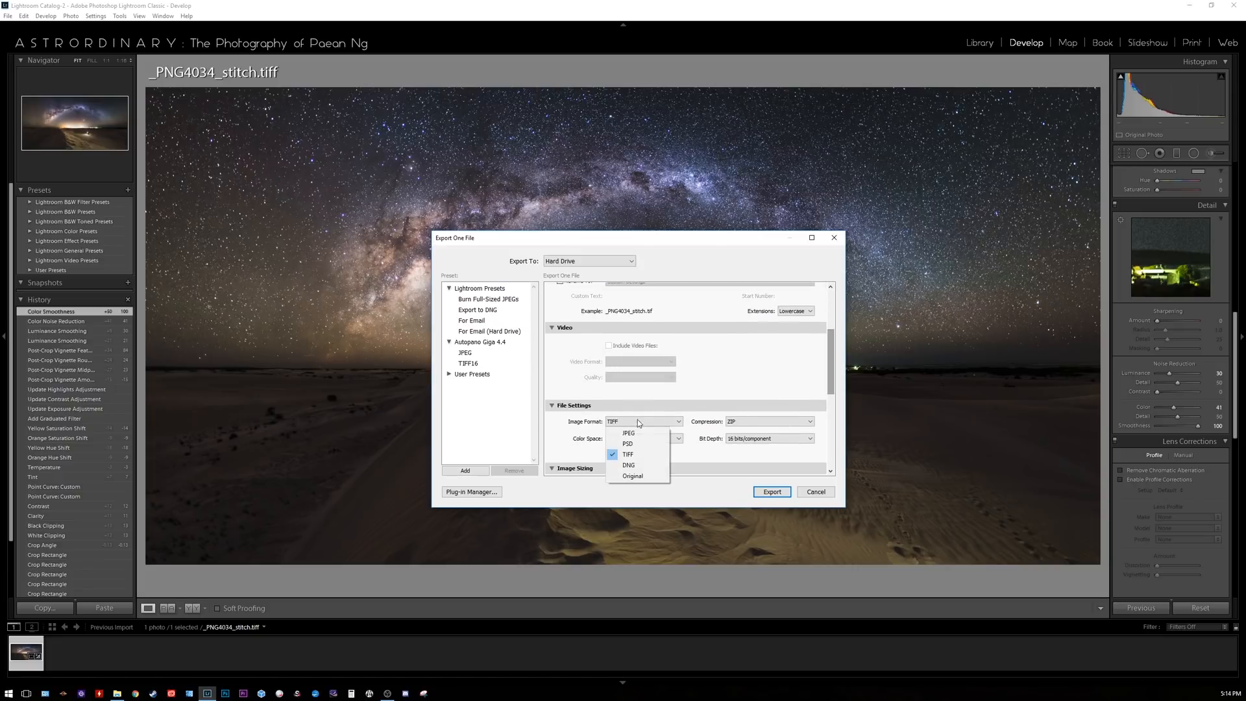
click(629, 432)
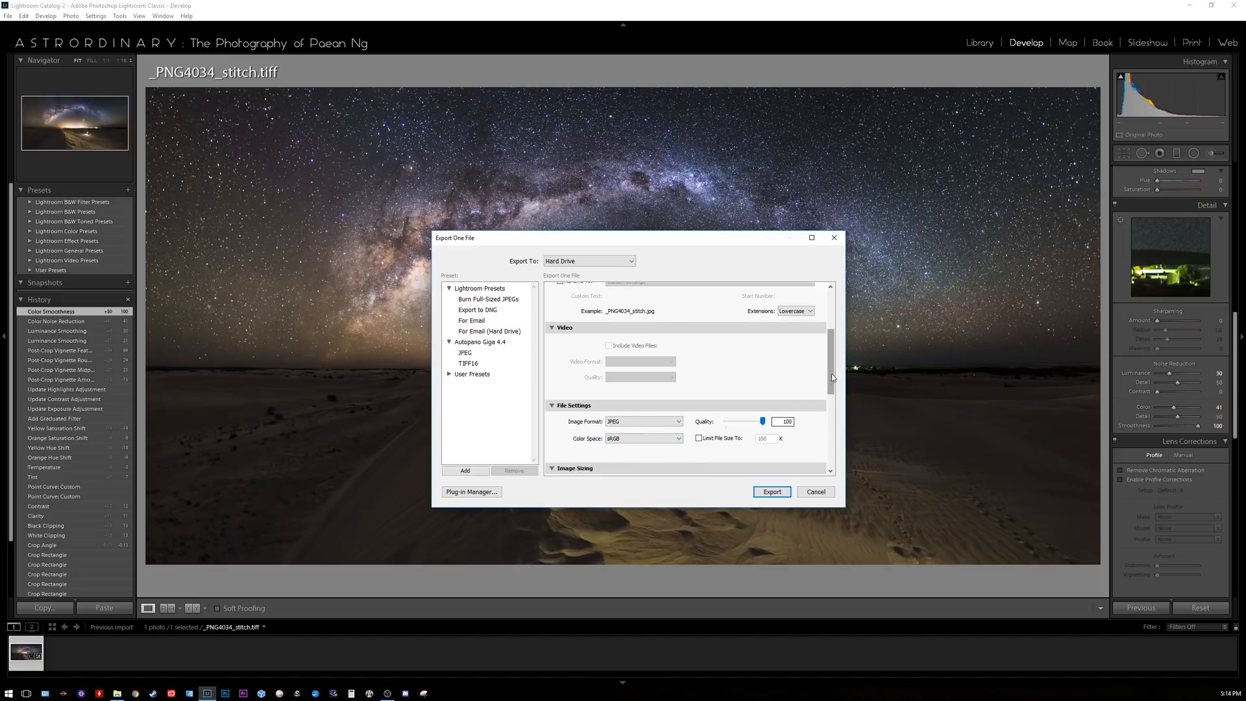
Enable output sharpening for screen and launch the quality-100, 3840-pixel JPEG export.
scroll(down, 3)
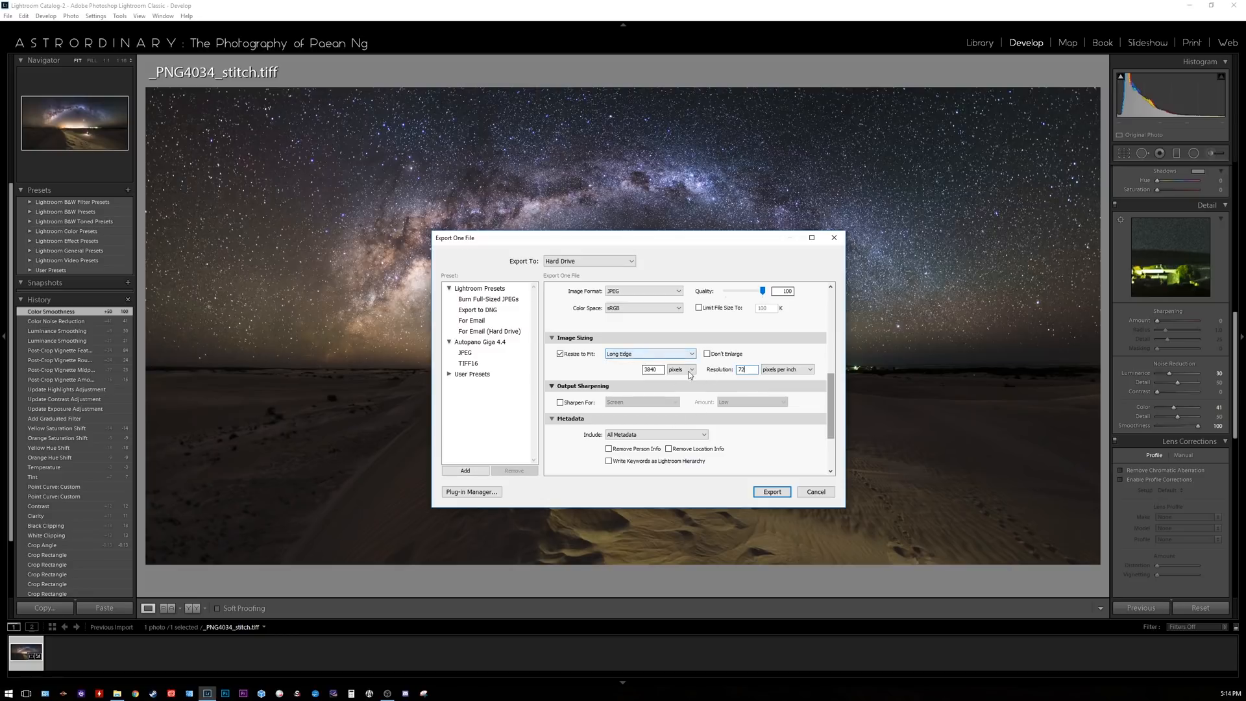
click(561, 402)
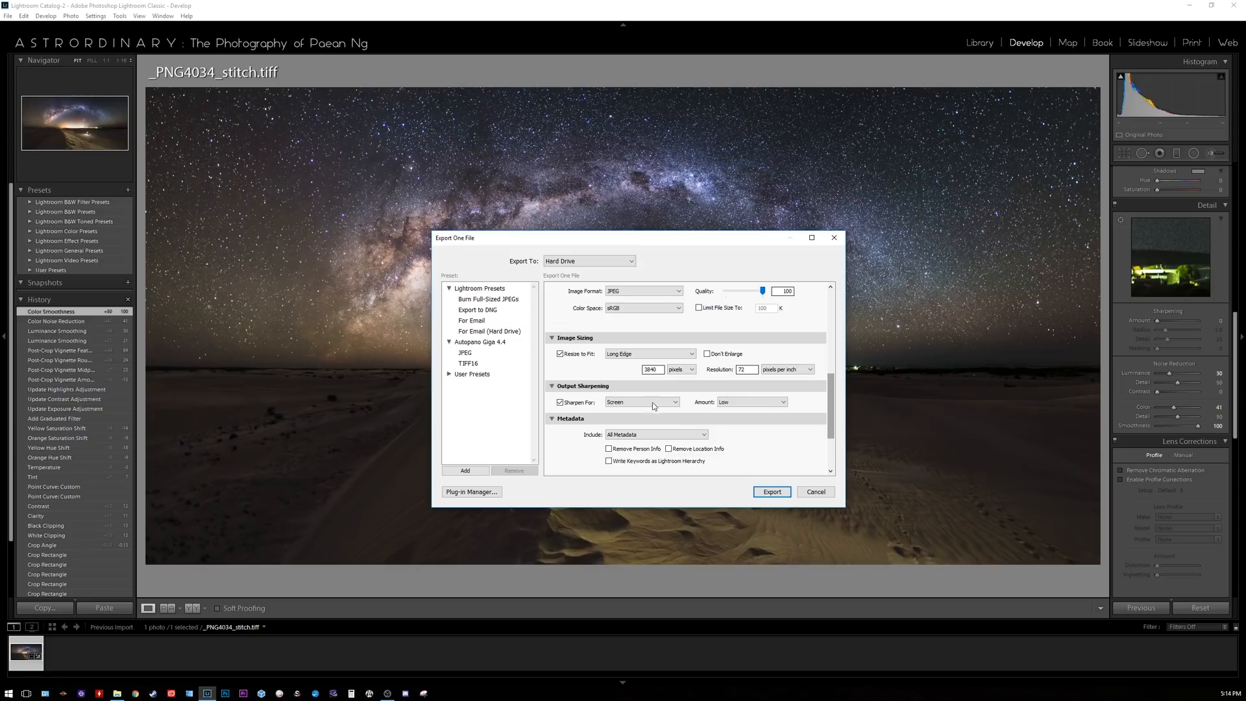
scroll(down, 3)
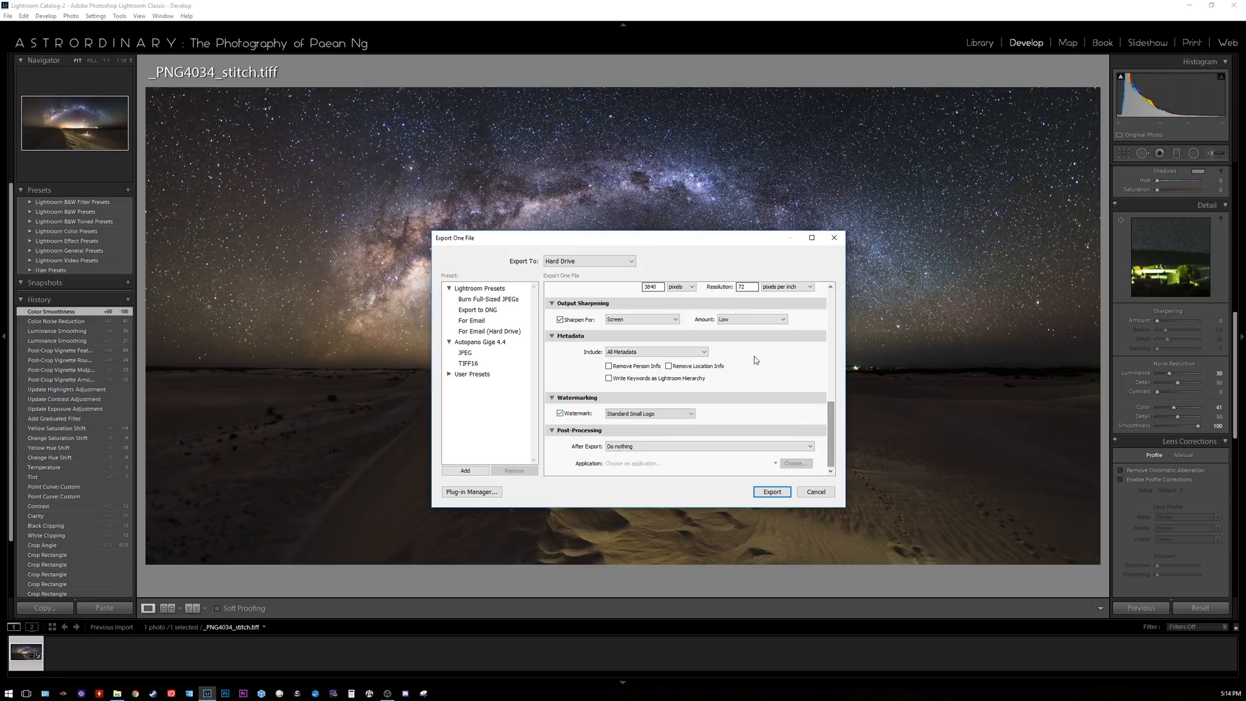
click(770, 490)
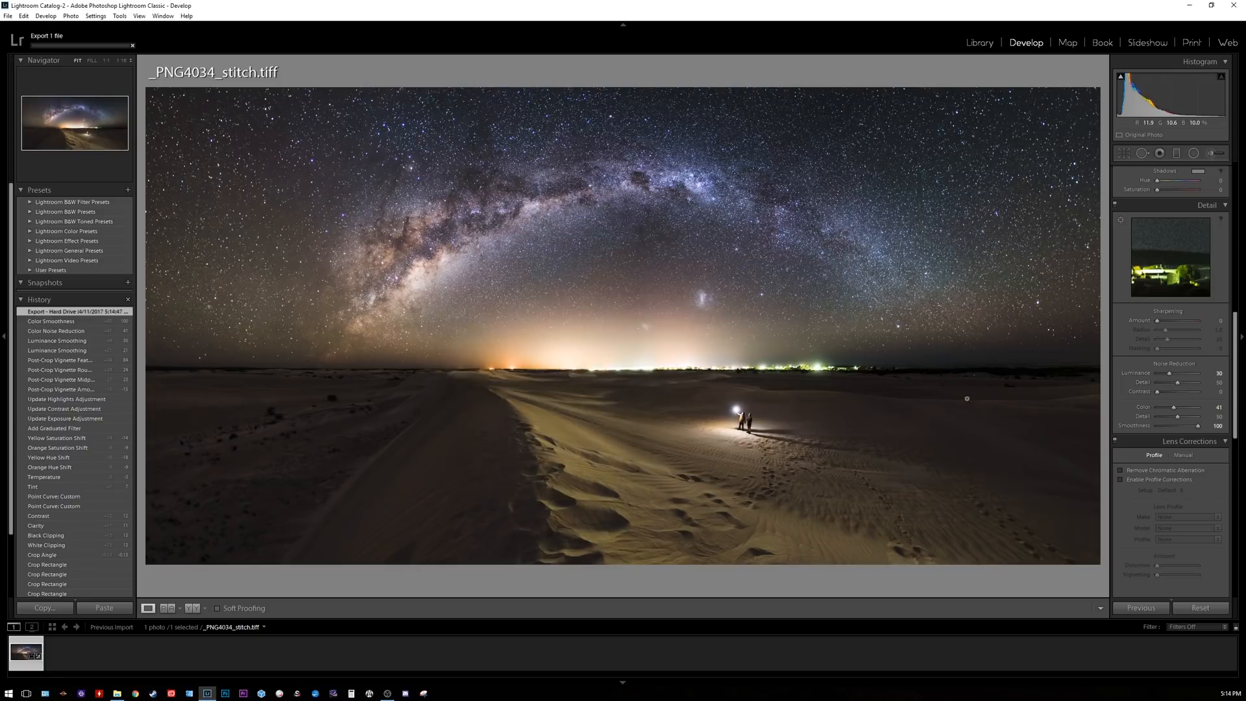